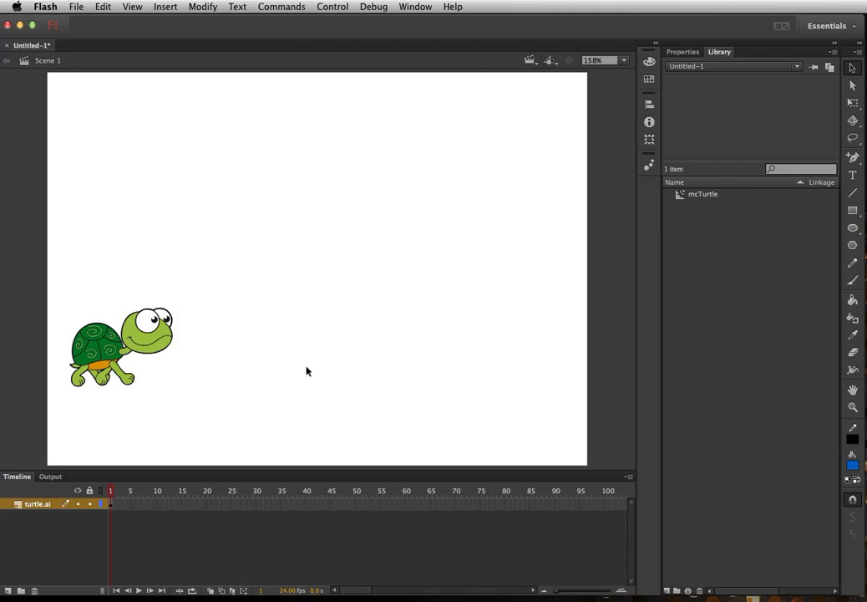
pyautogui.moveTo(302, 370)
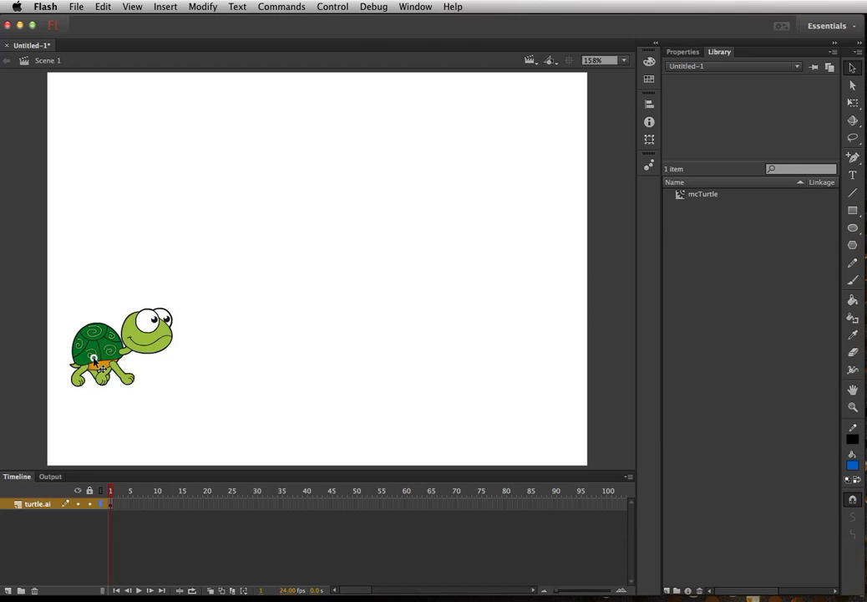
# Enter the mcTurtle clip and step to frame 10 to view another walking pose
pyautogui.doubleClick(121, 346)
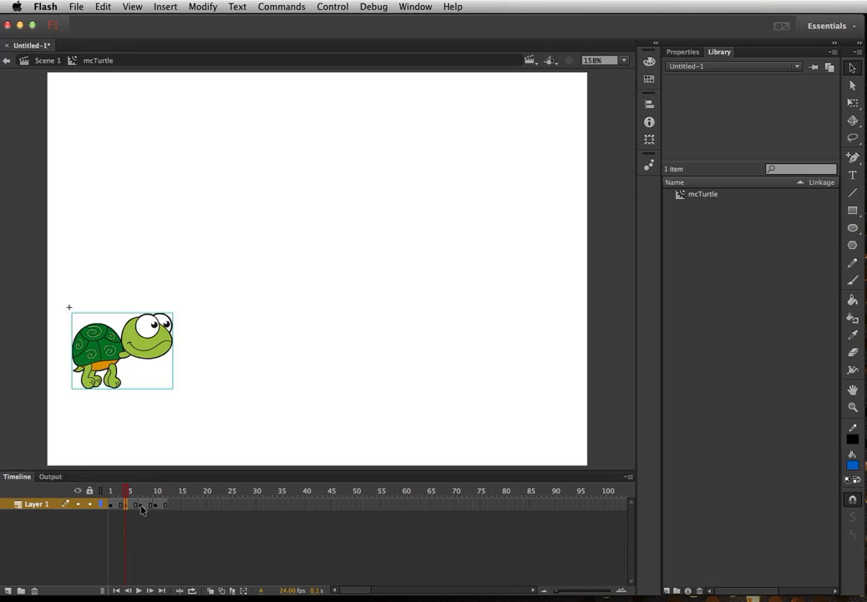
pyautogui.click(157, 504)
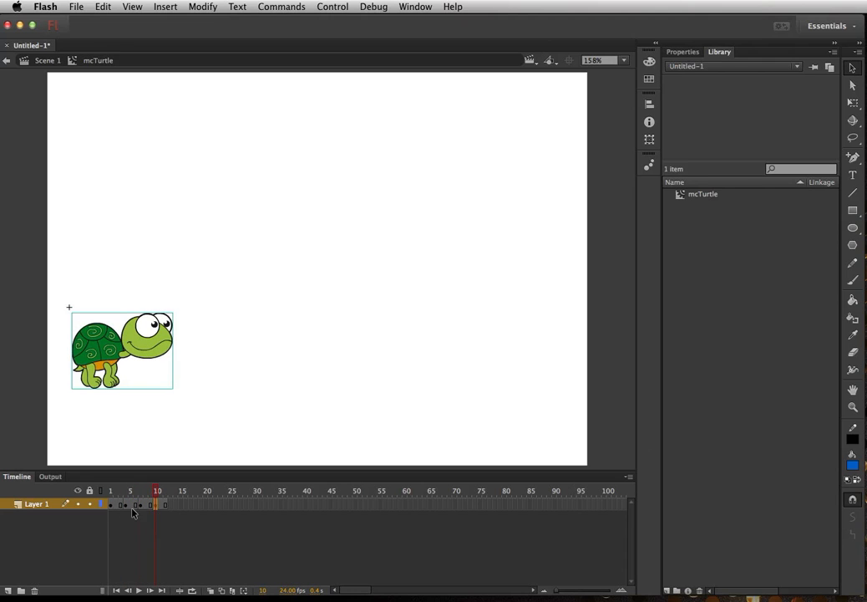
pyautogui.moveTo(187, 506)
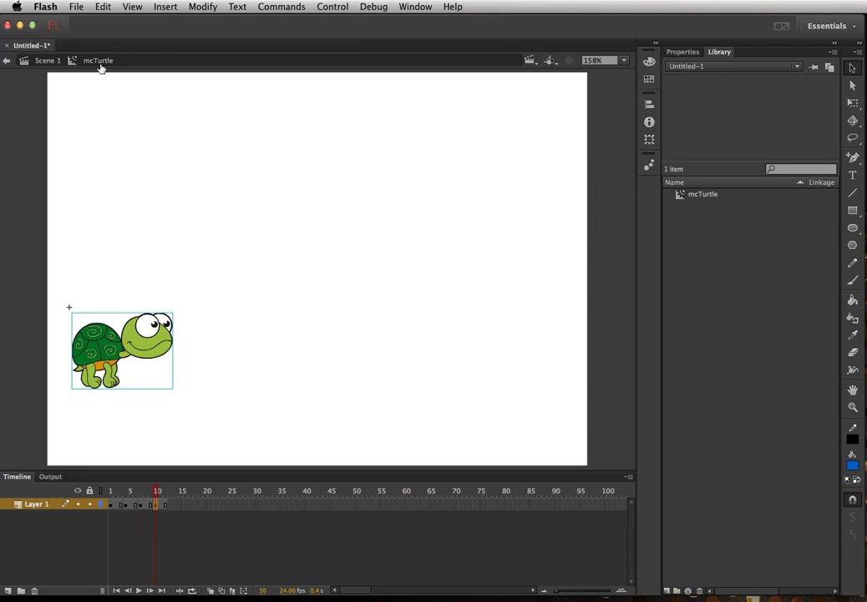
pyautogui.moveTo(75, 65)
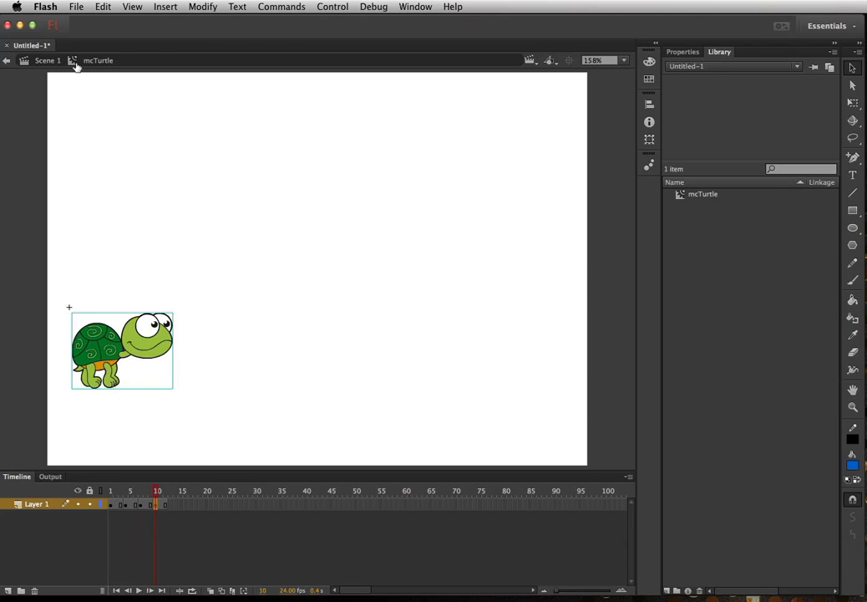
# Return to Scene 1, test-play the walking turtle, and close the preview window
pyautogui.click(48, 61)
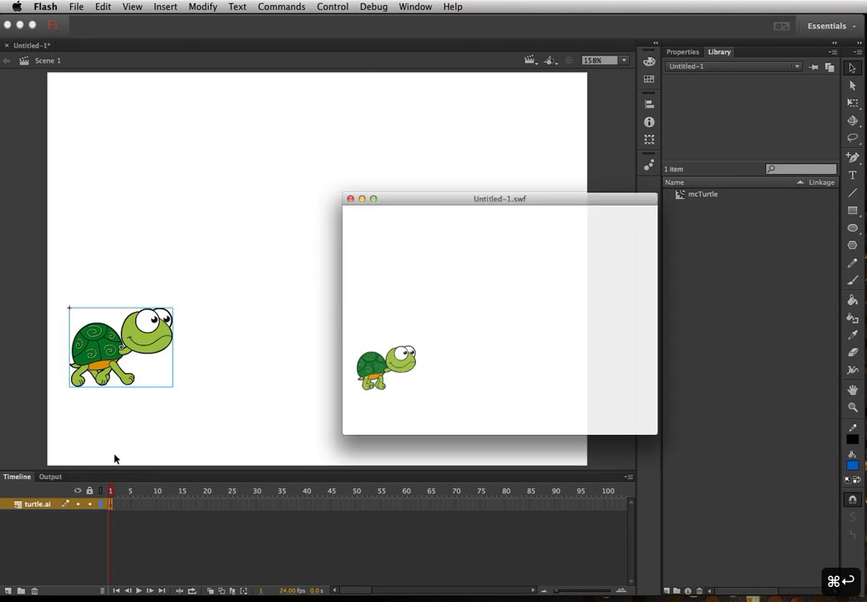
pyautogui.moveTo(499, 198); pyautogui.dragTo(513, 178)
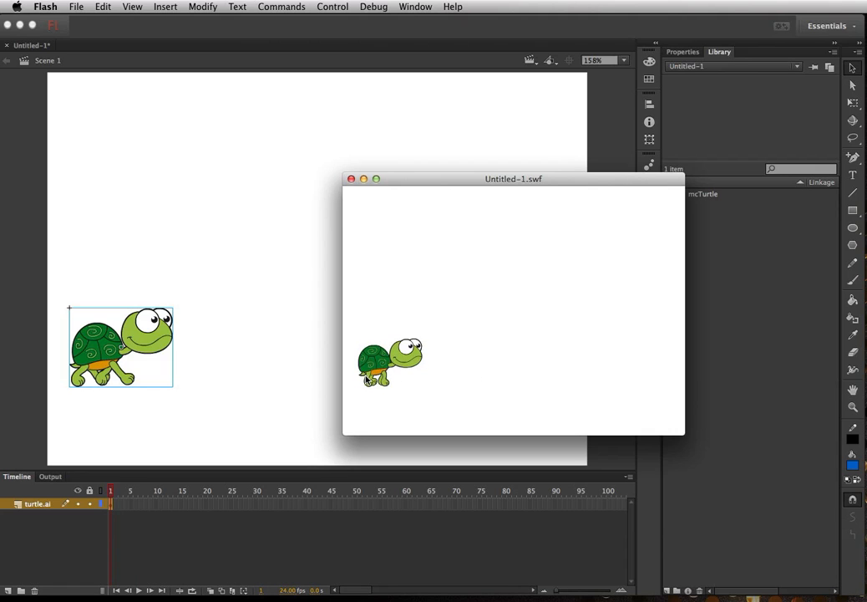
pyautogui.click(351, 179)
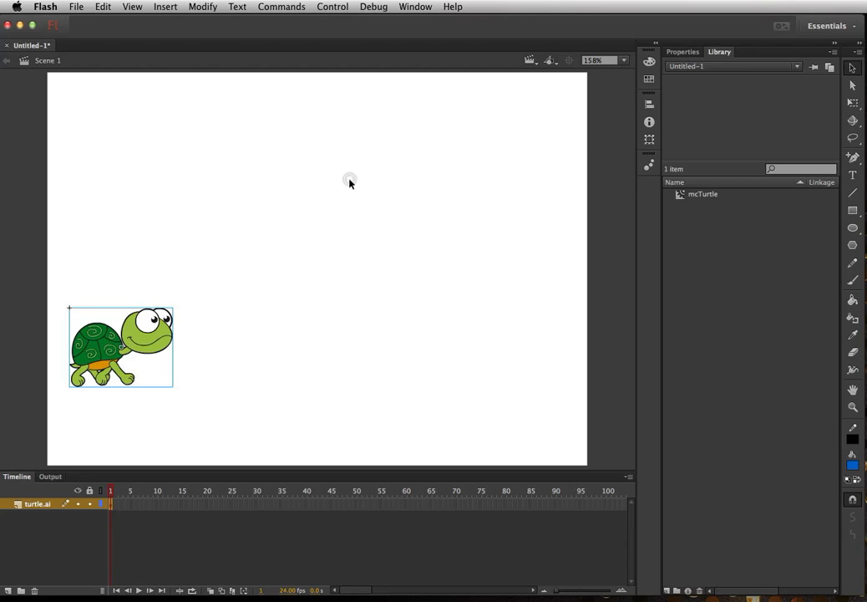
pyautogui.moveTo(284, 185)
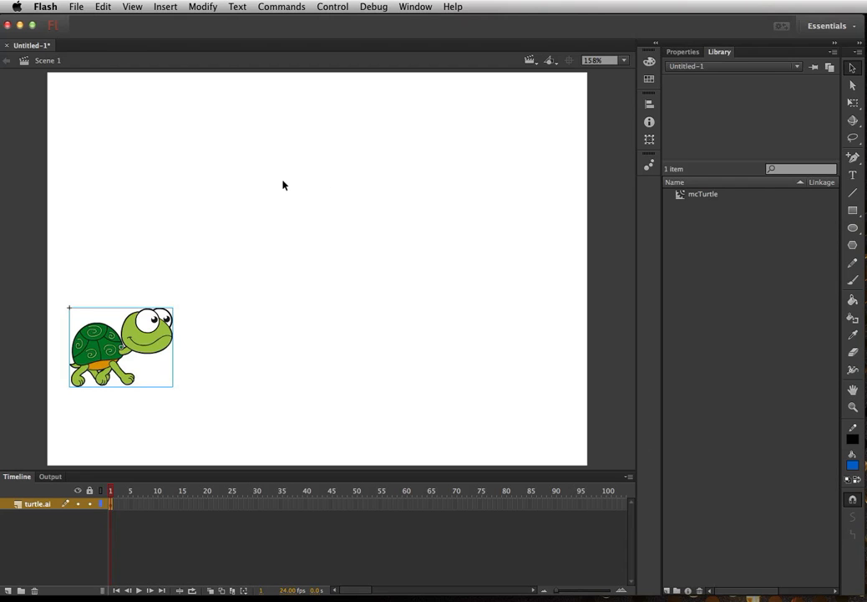
# Import dog.ai to the stage from mm > Resources > Vector Illustrations > Animals
pyautogui.click(76, 7)
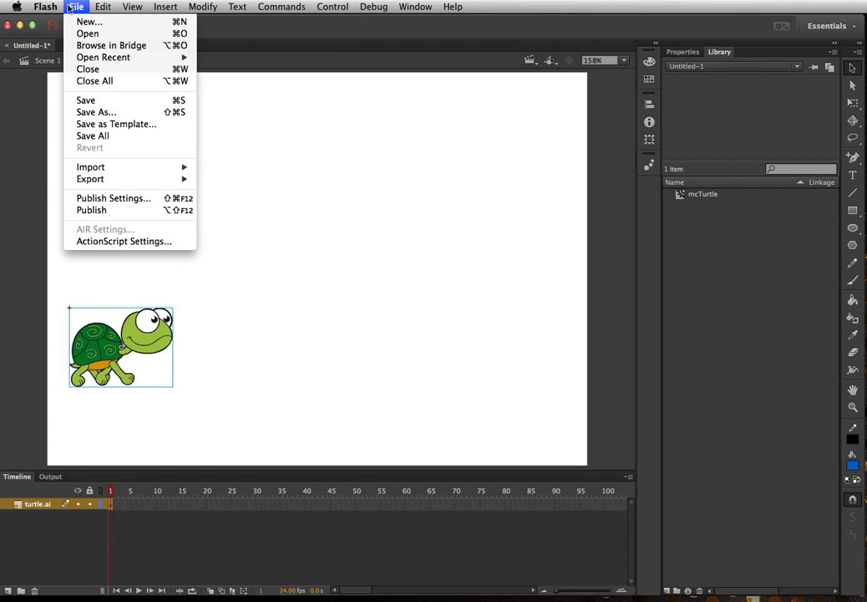
pyautogui.moveTo(90, 166)
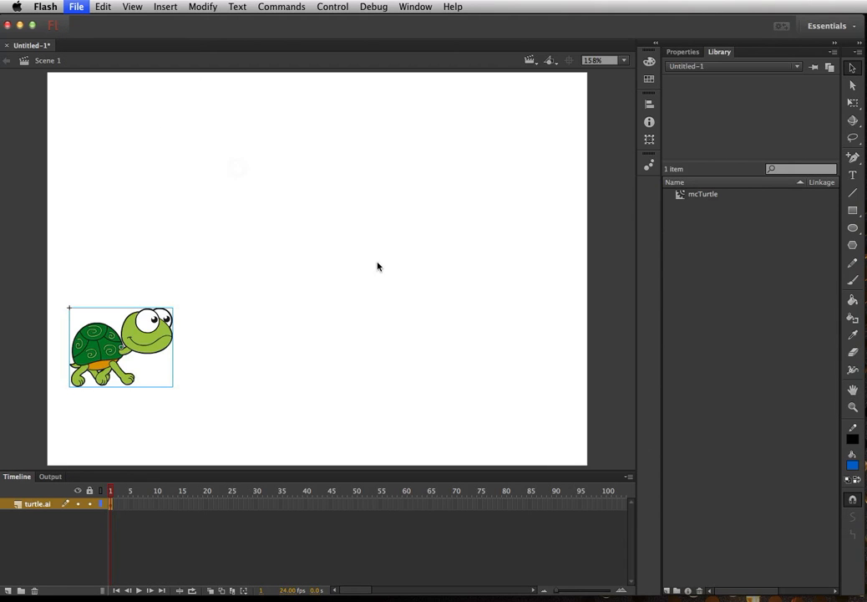
pyautogui.click(76, 6)
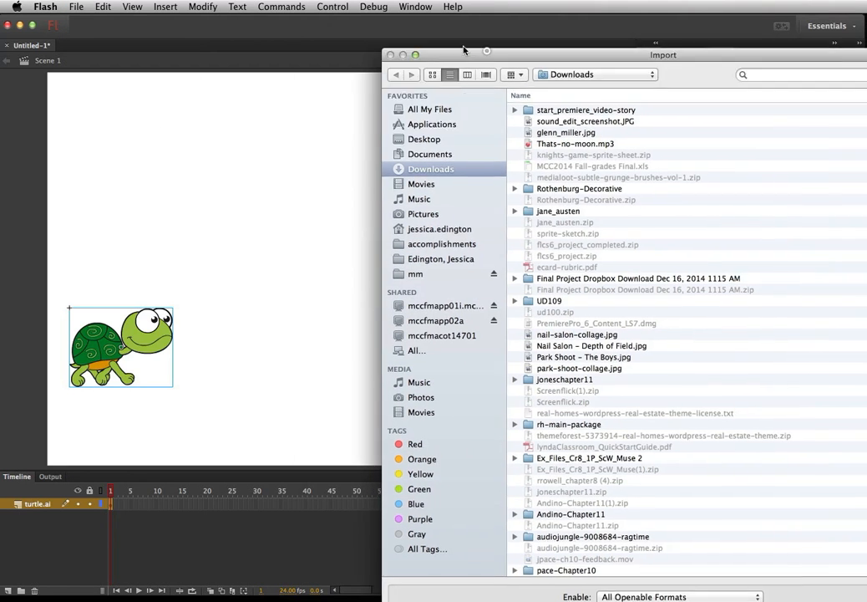
pyautogui.click(415, 273)
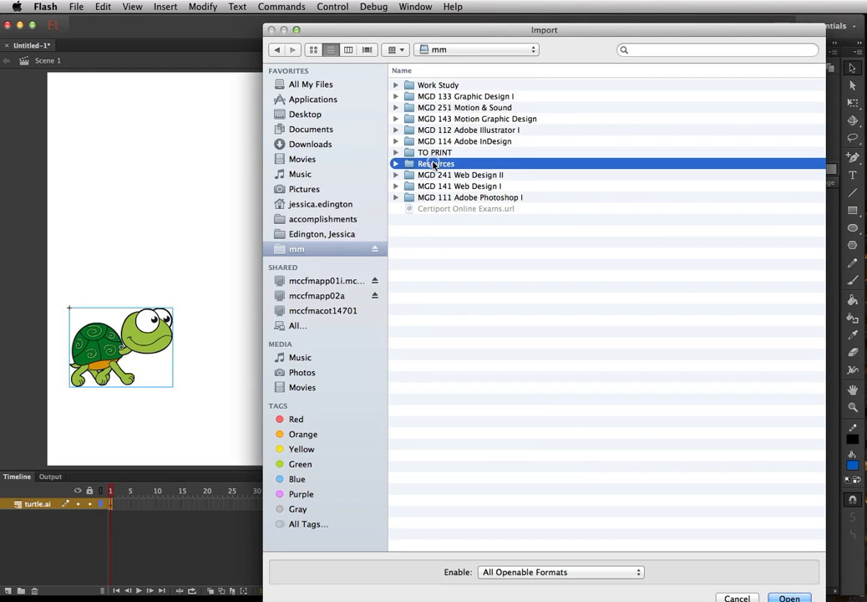
pyautogui.doubleClick(436, 163)
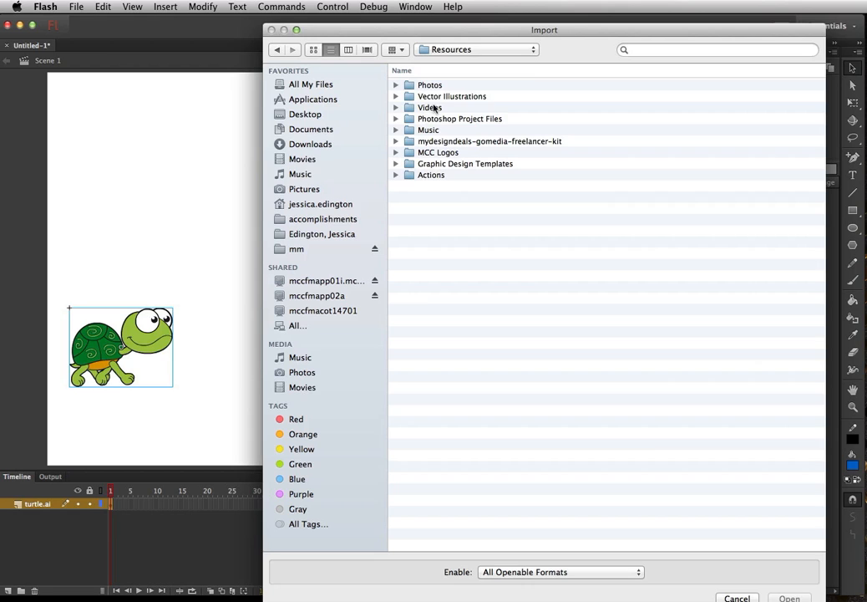
pyautogui.doubleClick(452, 95)
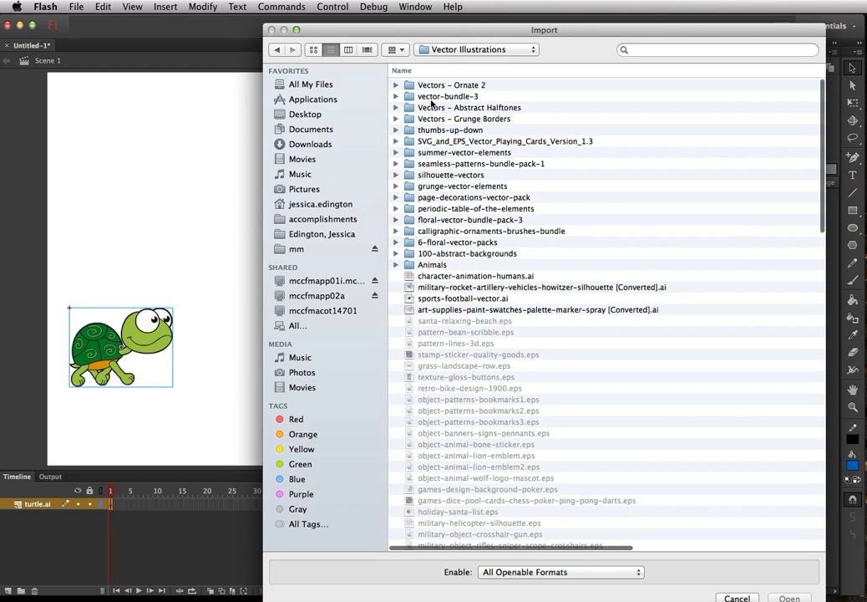
pyautogui.doubleClick(432, 264)
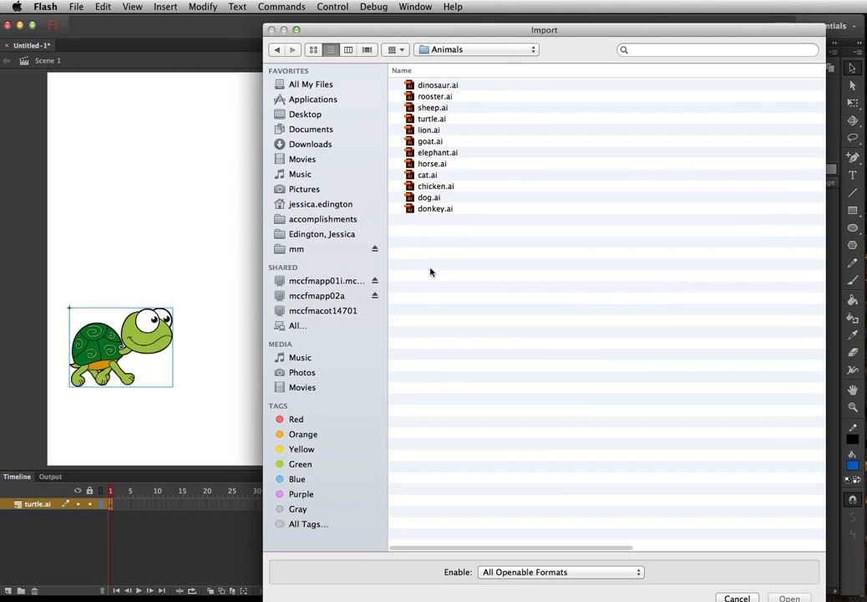
pyautogui.click(429, 197)
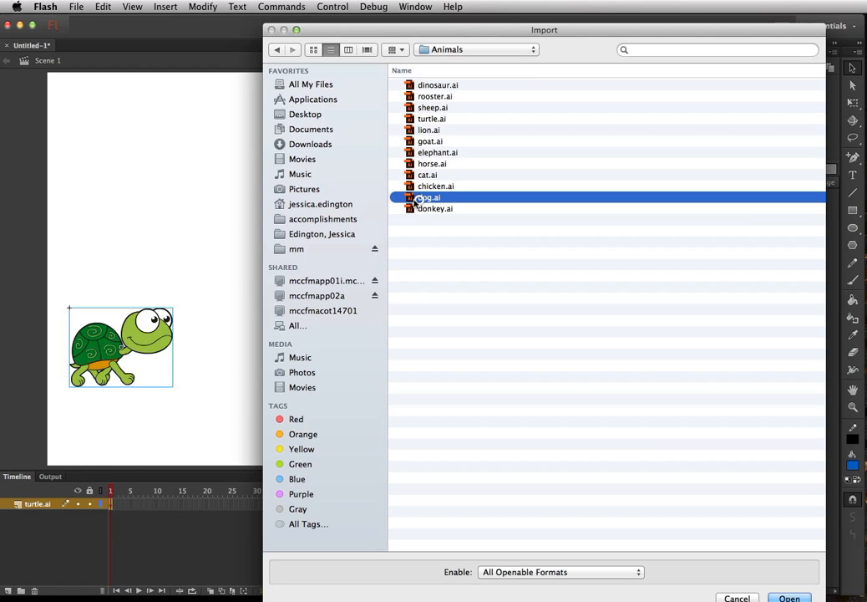
pyautogui.click(788, 597)
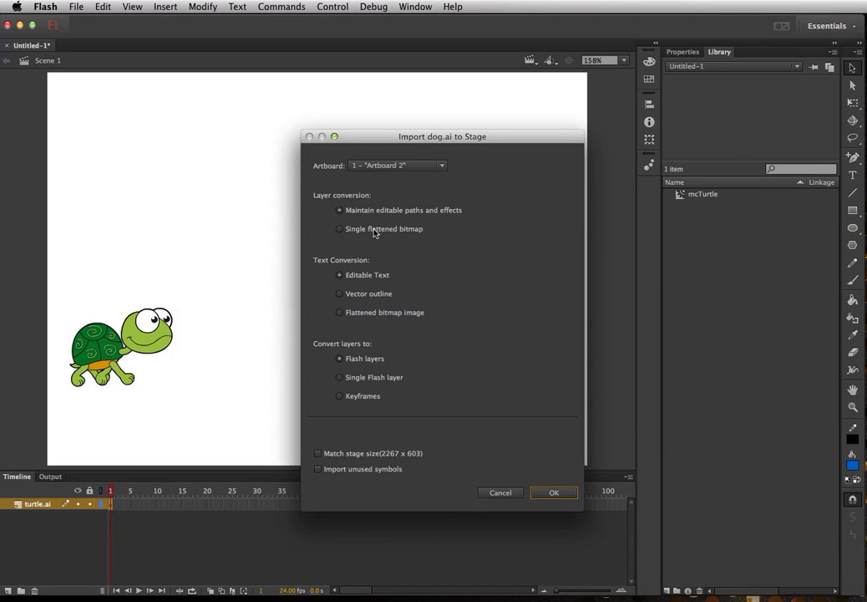
pyautogui.moveTo(478, 220)
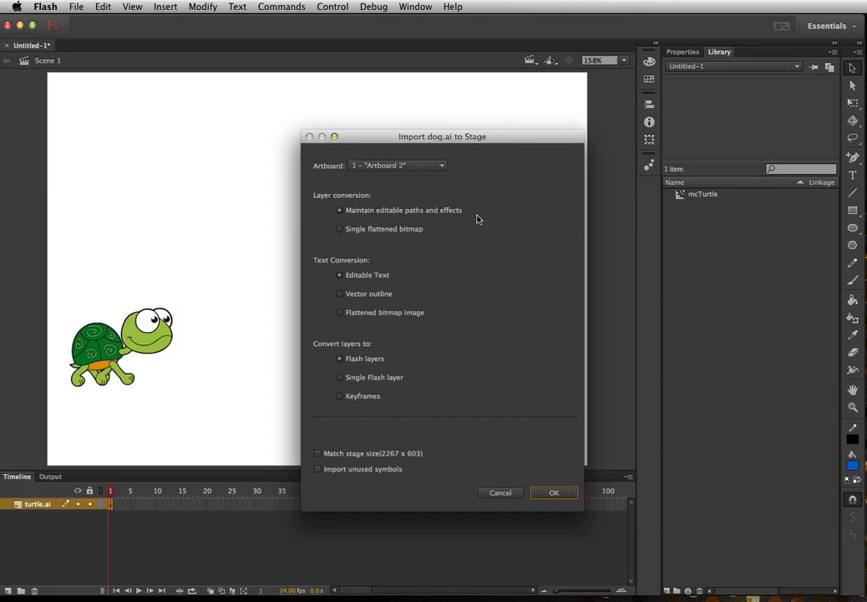
pyautogui.moveTo(417, 239)
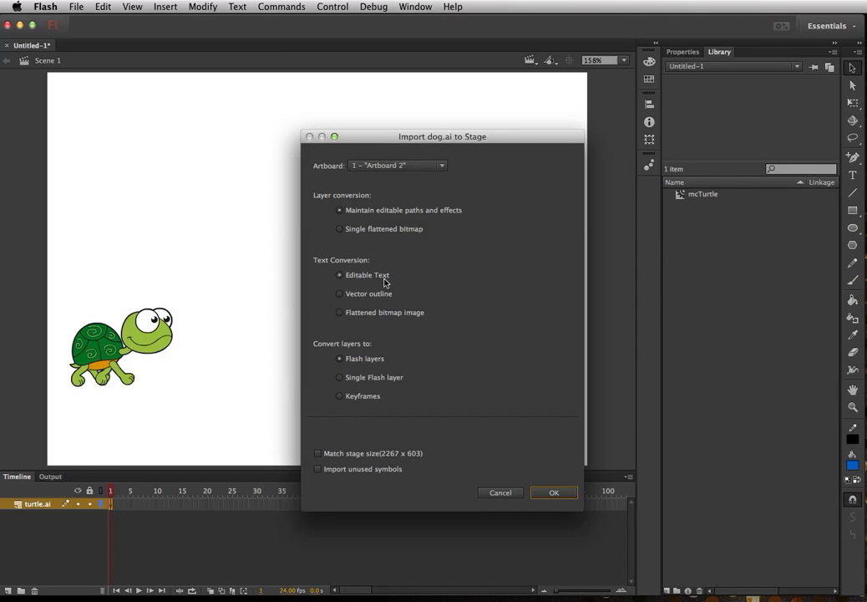
pyautogui.moveTo(360, 367)
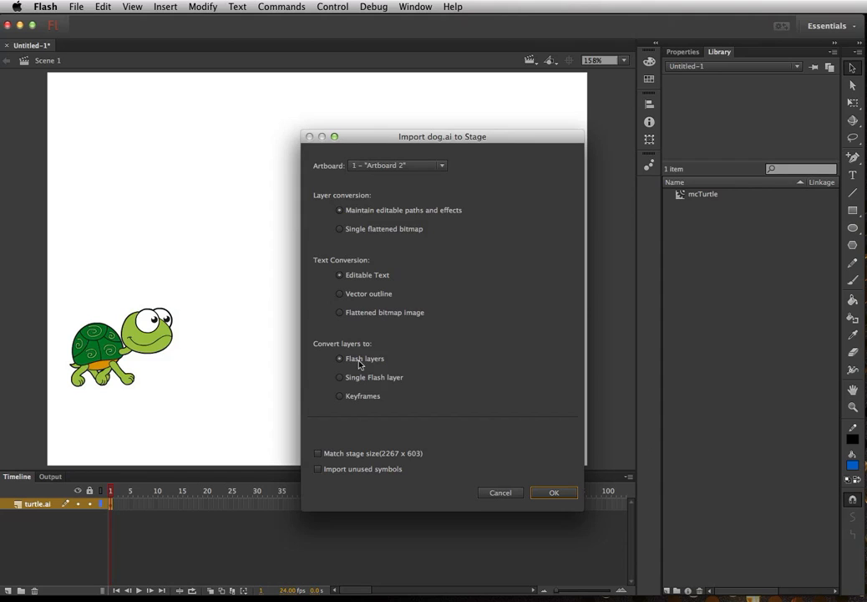
# Import dog.ai with Convert layers set to Single Flash layer
pyautogui.click(339, 377)
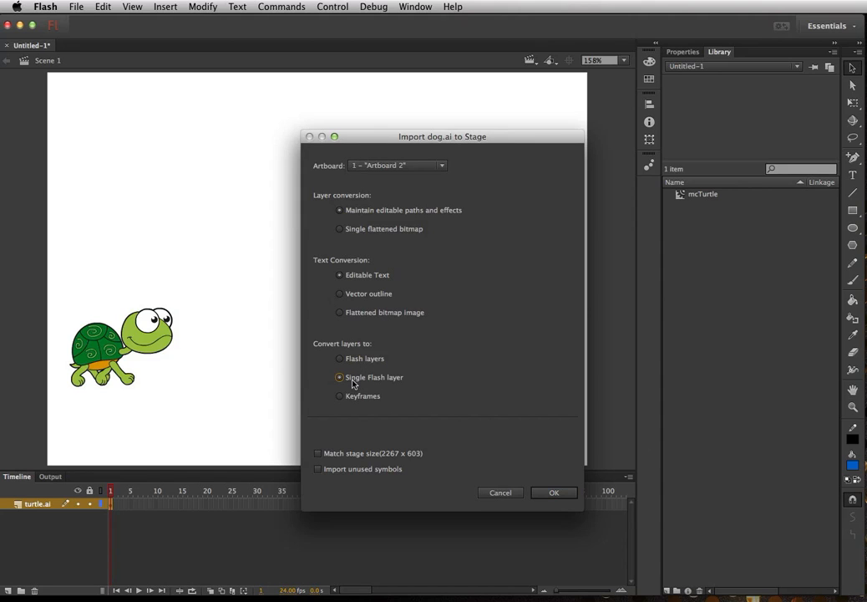
pyautogui.moveTo(399, 382)
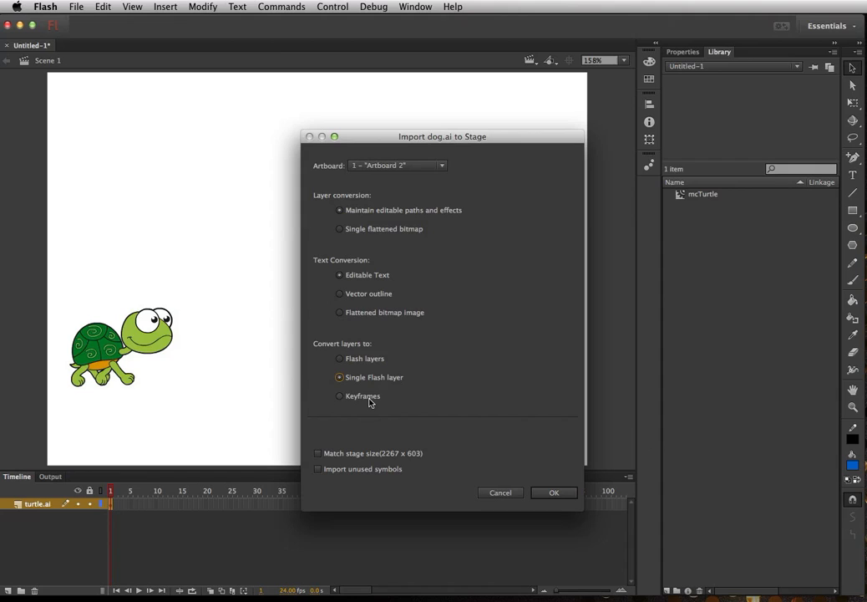
pyautogui.moveTo(375, 404)
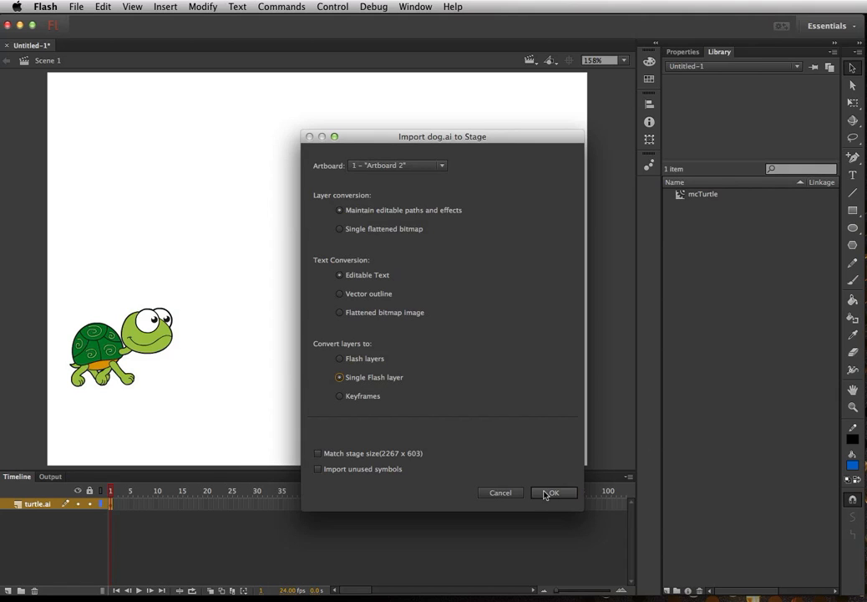
pyautogui.click(553, 493)
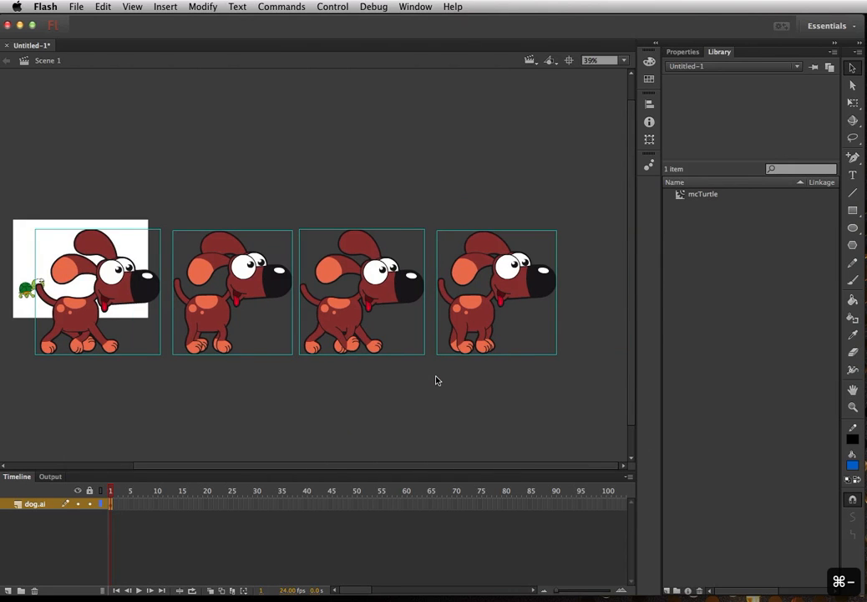
pyautogui.moveTo(450, 376)
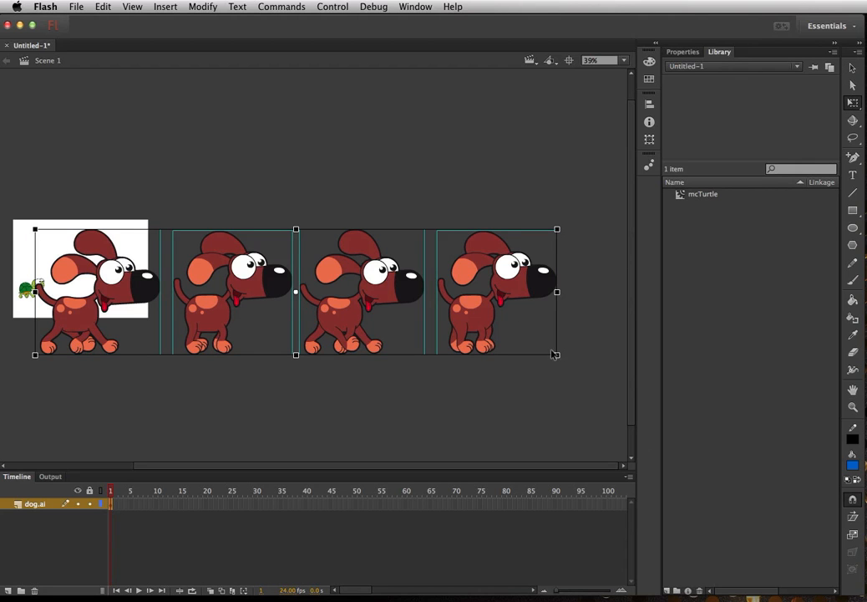
# Scale the four dog poses down and move them onto the stage above the turtle
pyautogui.moveTo(557, 354); pyautogui.dragTo(443, 322)
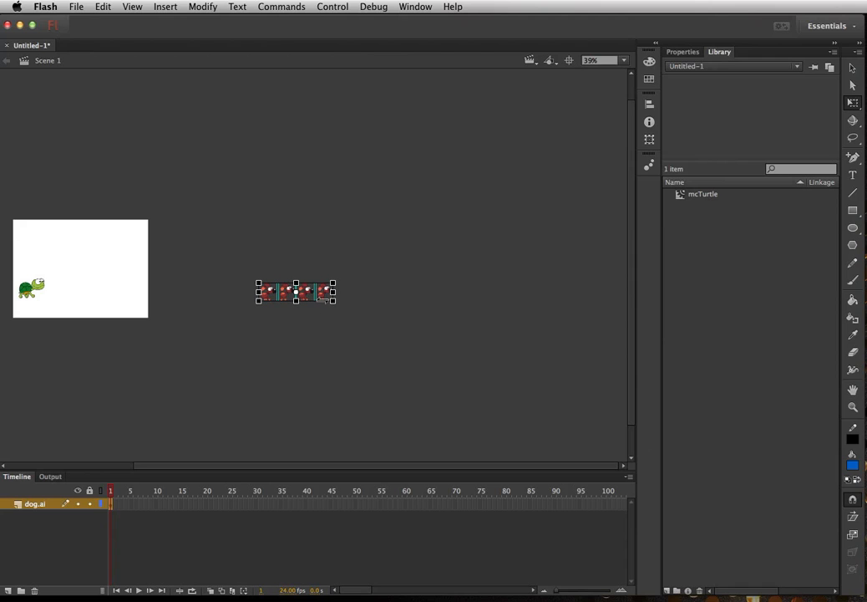
pyautogui.moveTo(295, 292); pyautogui.dragTo(74, 255)
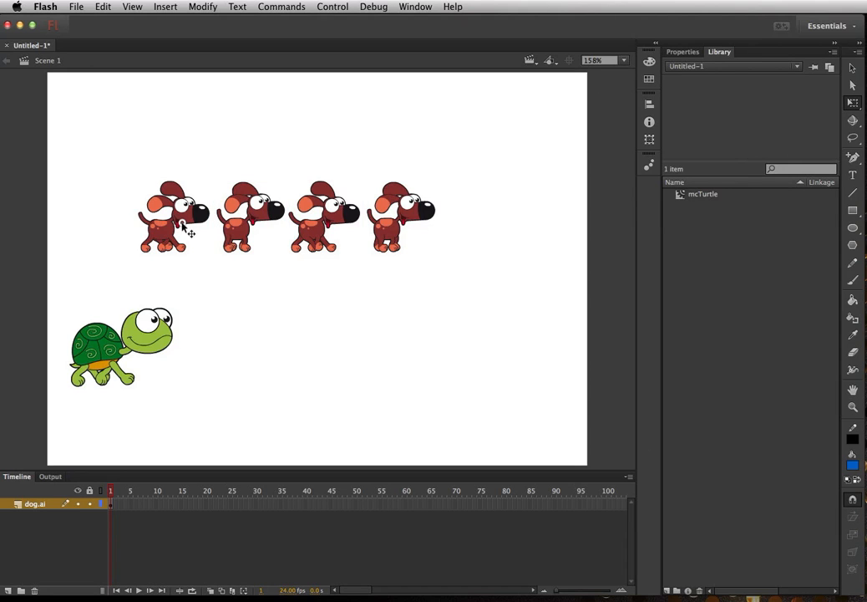
pyautogui.click(173, 216)
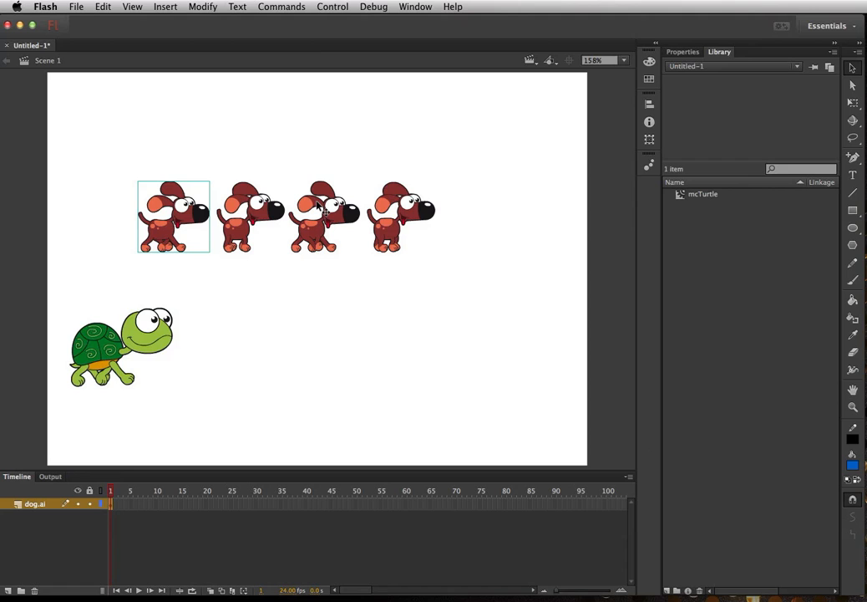
pyautogui.moveTo(185, 218)
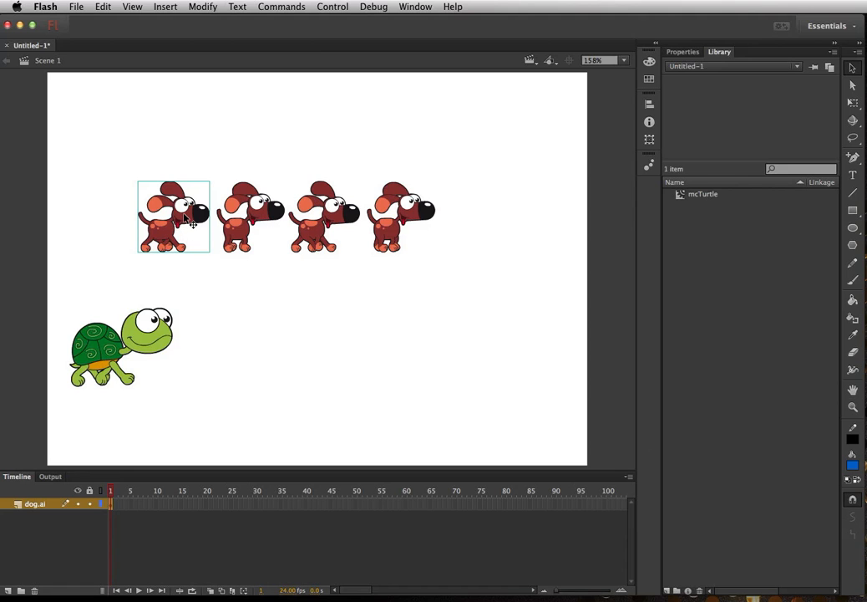
# Convert the first dog pose into a movie clip named mcDog
pyautogui.click(165, 7)
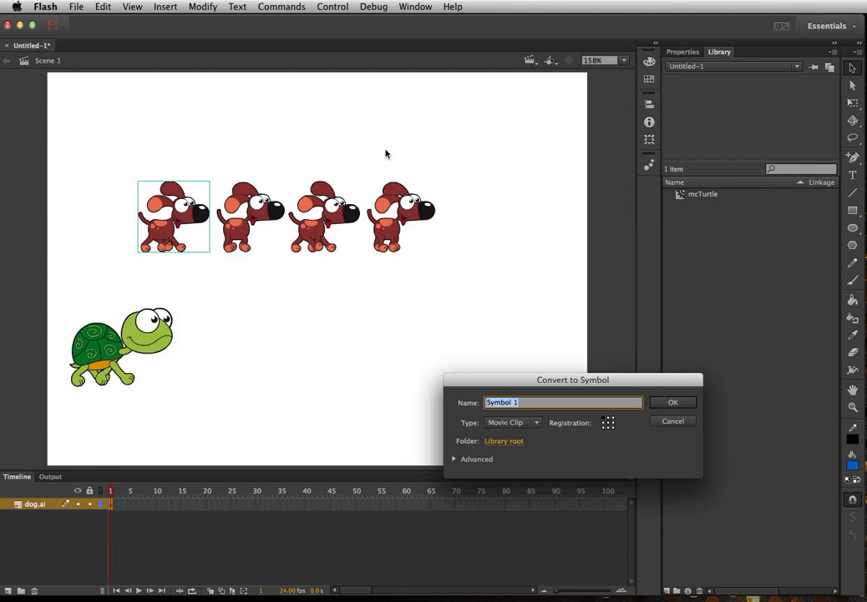
pyautogui.write('mcDog')
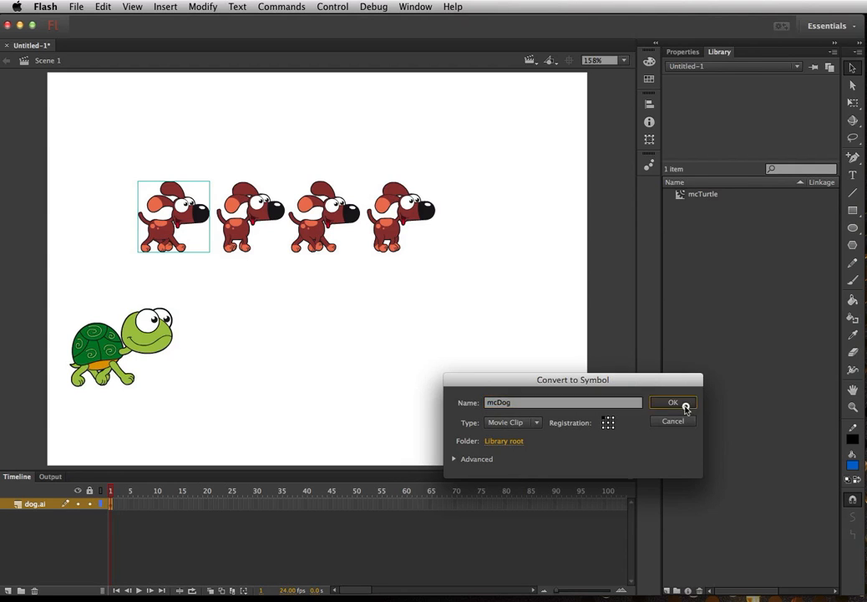
pyautogui.click(673, 402)
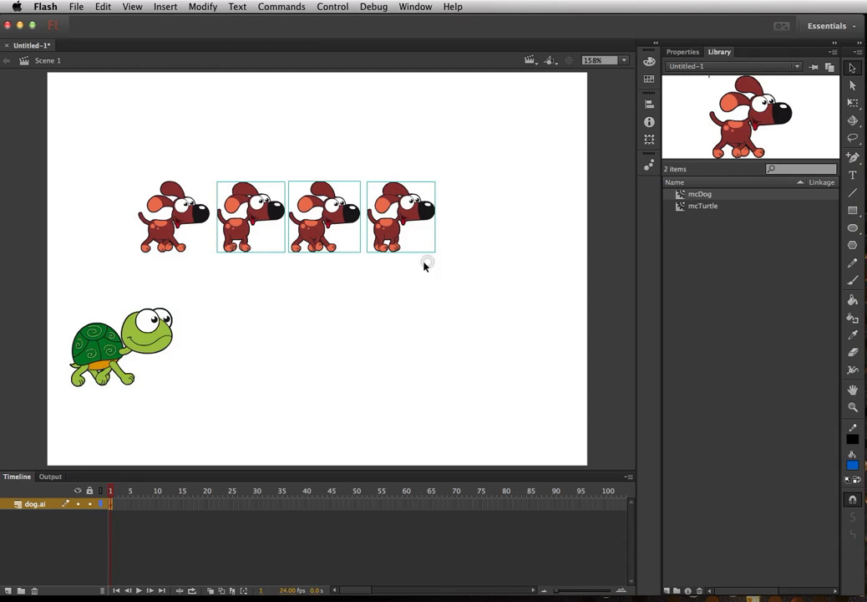
# Cut the other three dog poses and enter mcDog for editing
pyautogui.click(76, 7)
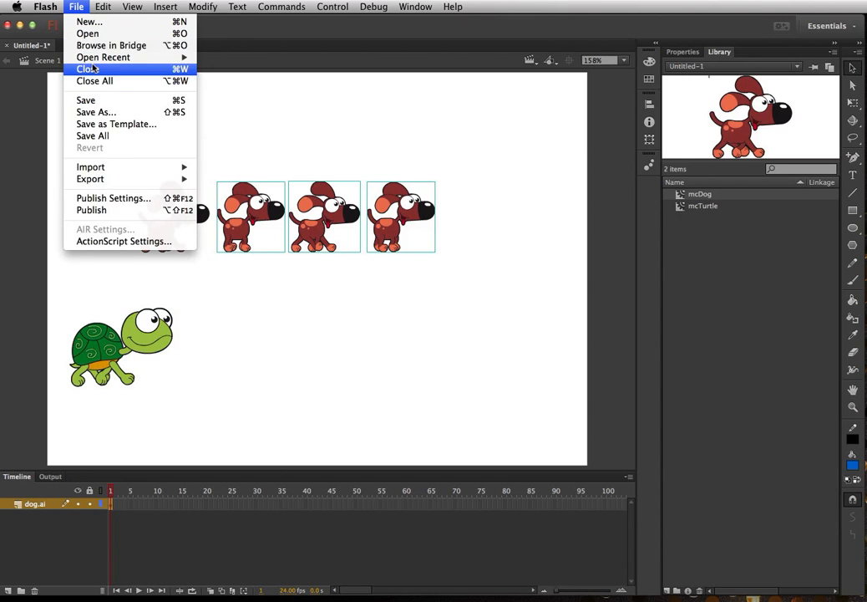
pyautogui.click(103, 6)
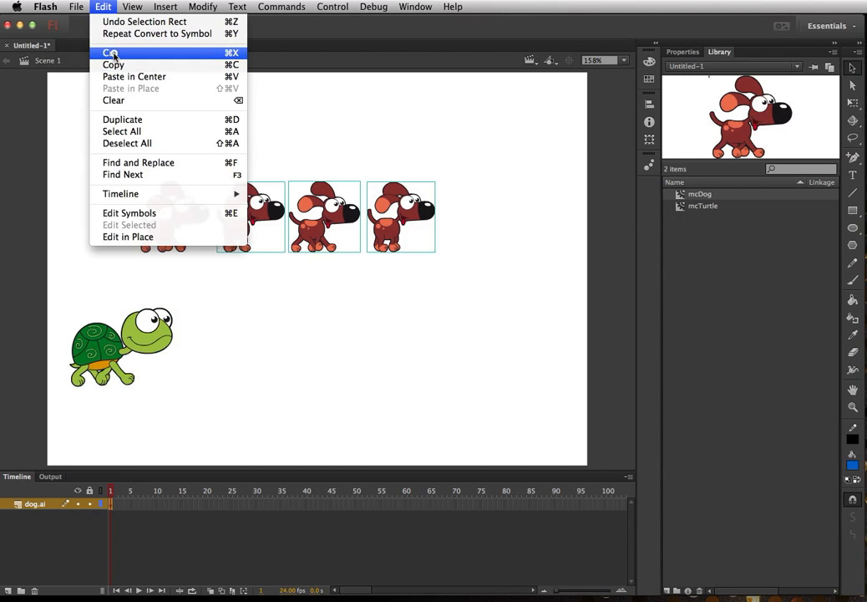
pyautogui.click(110, 53)
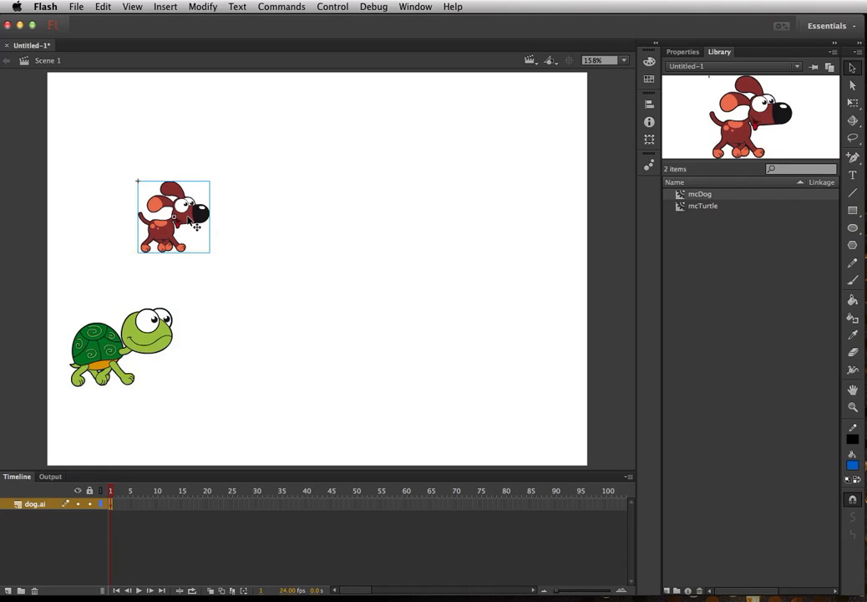
pyautogui.doubleClick(173, 216)
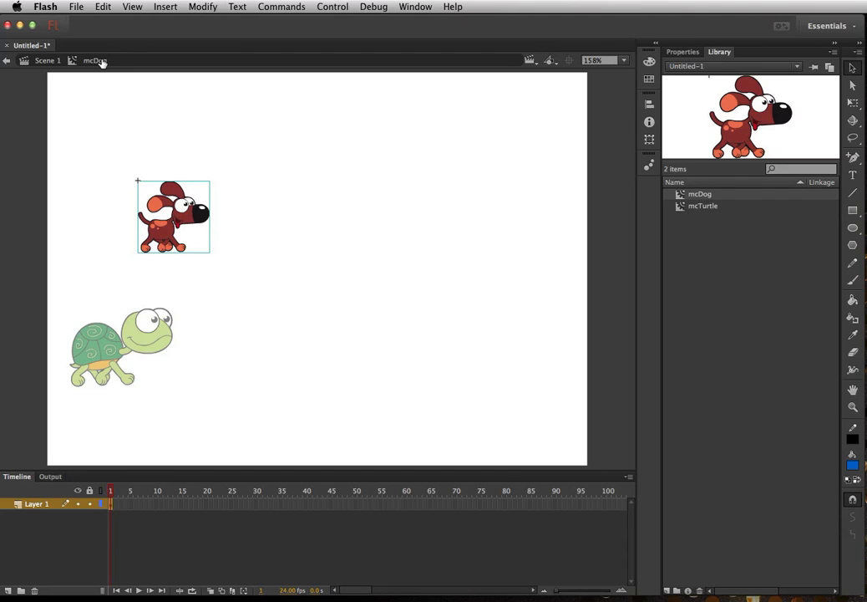
pyautogui.moveTo(78, 381)
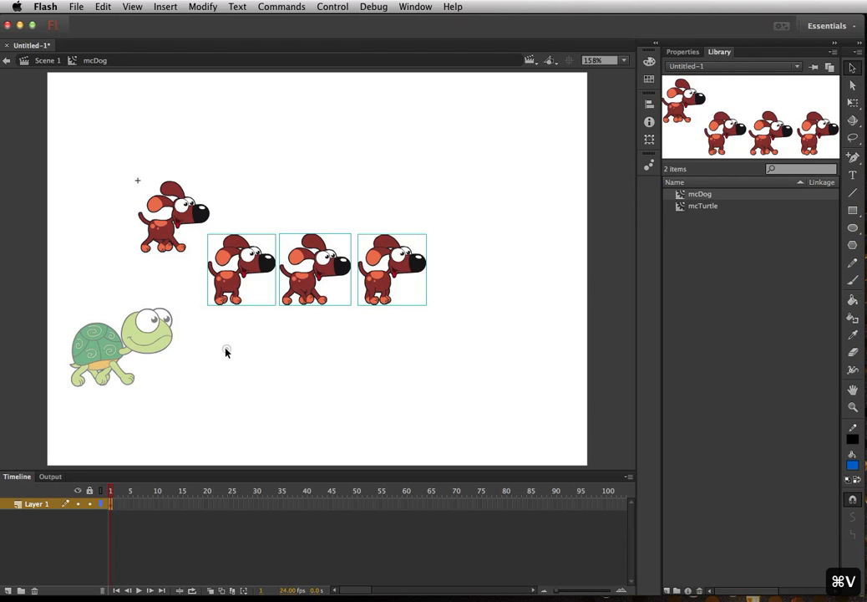
# Inside mcDog, deselect the pasted poses and place the second pose over the first dog
pyautogui.click(241, 269)
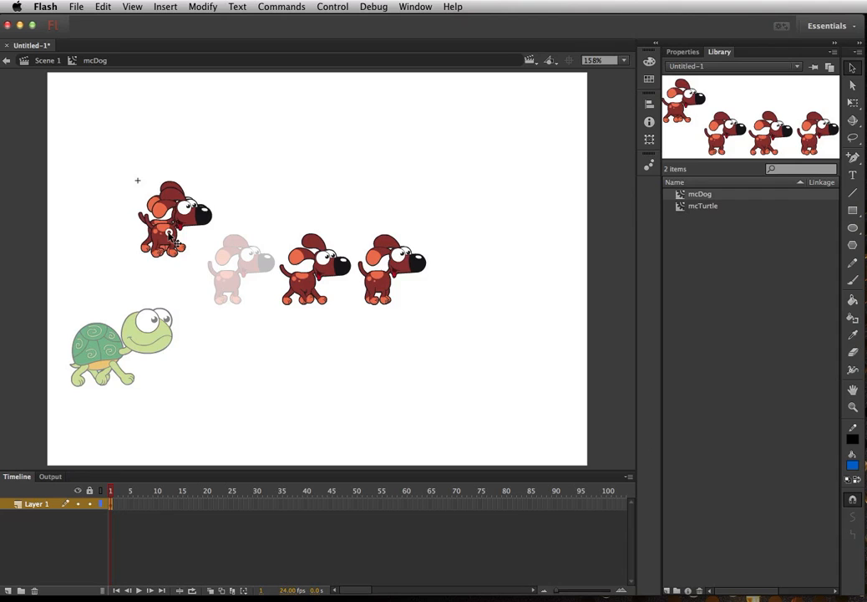
pyautogui.click(167, 217)
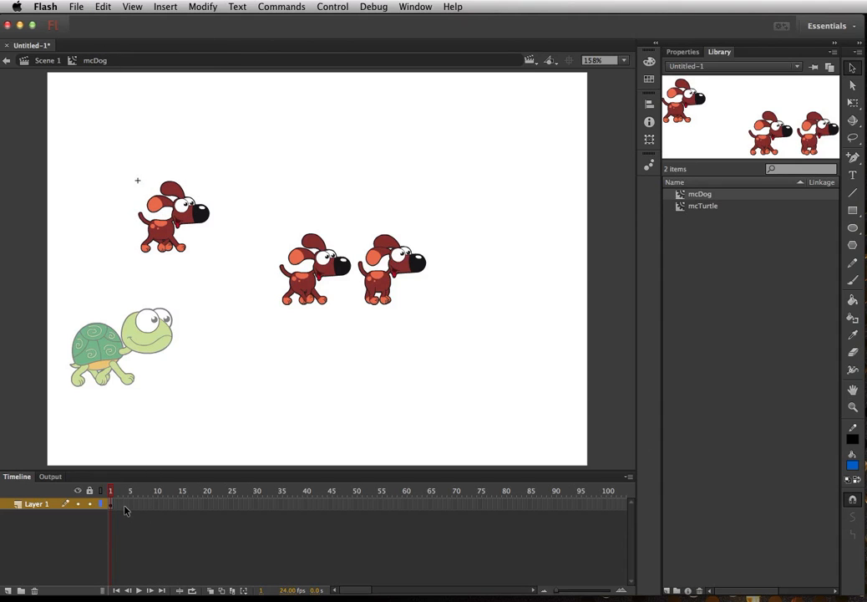
pyautogui.click(129, 503)
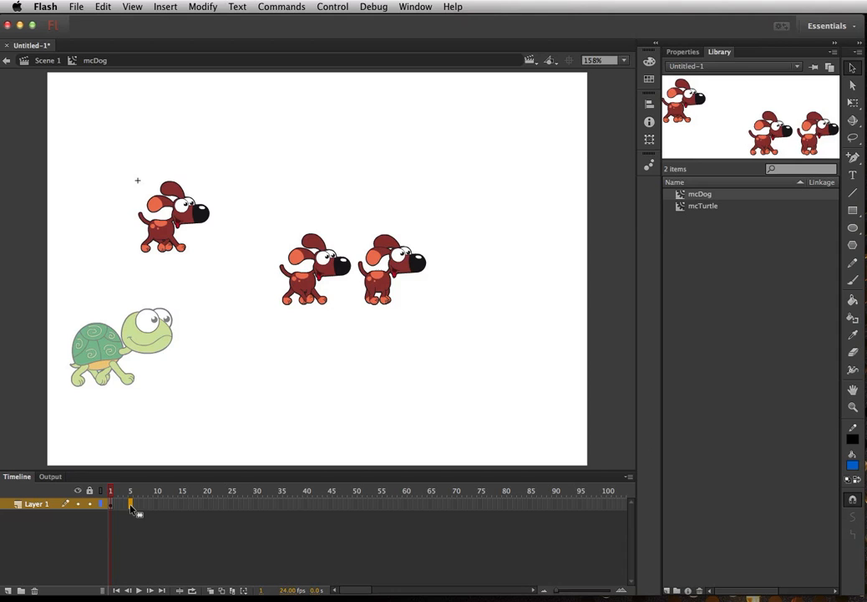
# Add an empty keyframe at frame 5 and paste the second pose in place
pyautogui.click(165, 7)
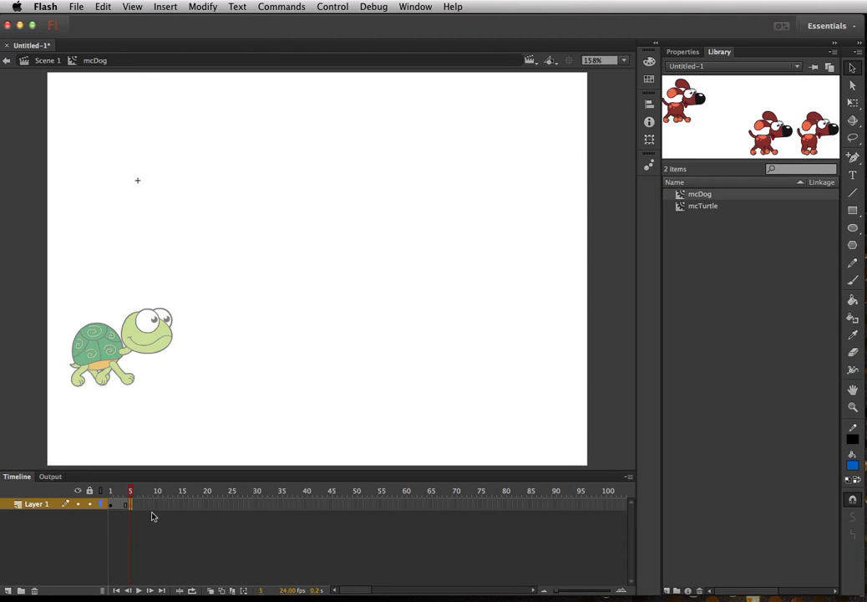
pyautogui.moveTo(151, 201)
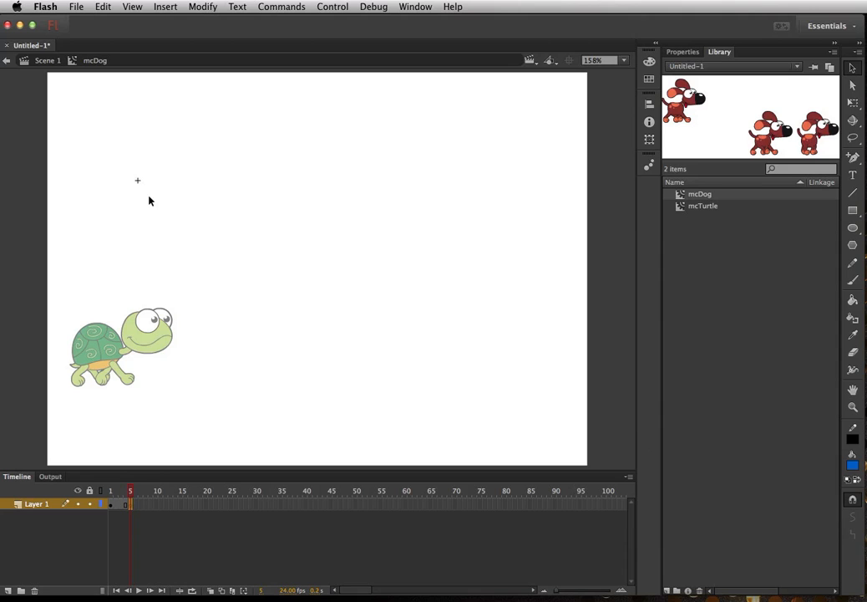
pyautogui.click(103, 7)
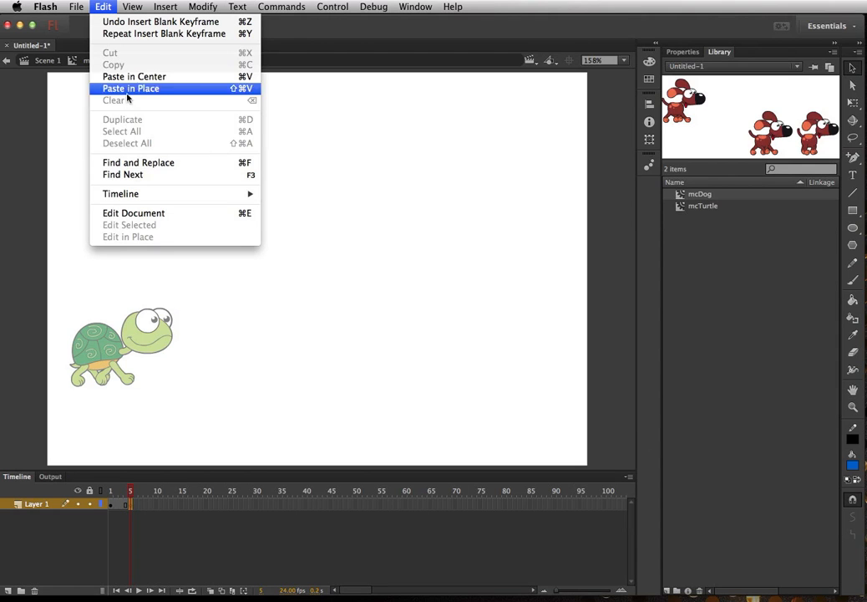
pyautogui.moveTo(129, 88)
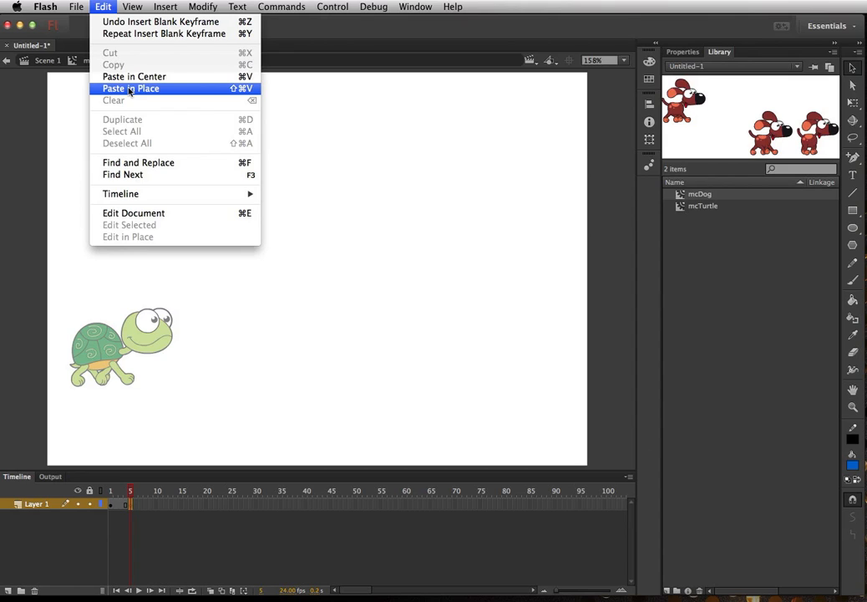
pyautogui.click(130, 88)
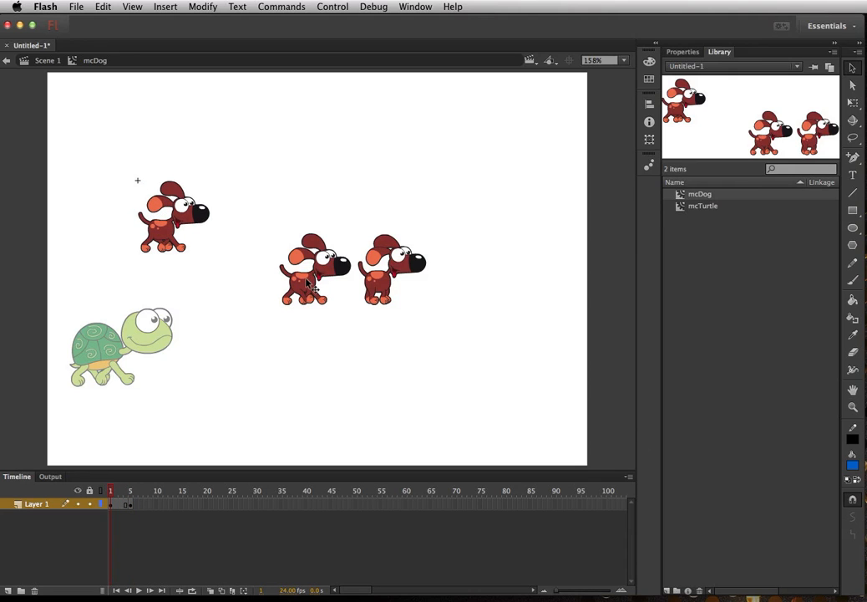
# Move the third pose over the first dog and add an empty keyframe at frame 10
pyautogui.click(315, 269)
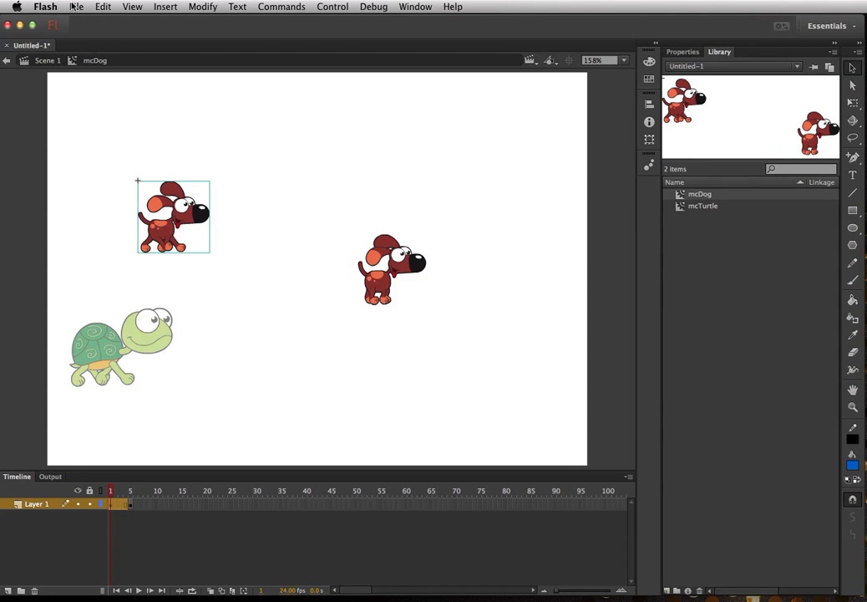
pyautogui.click(103, 6)
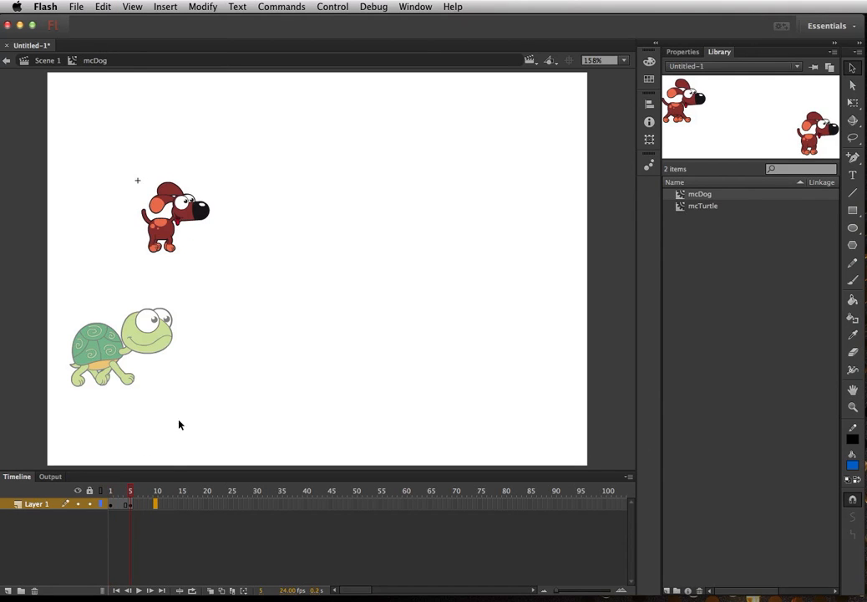
pyautogui.moveTo(165, 7)
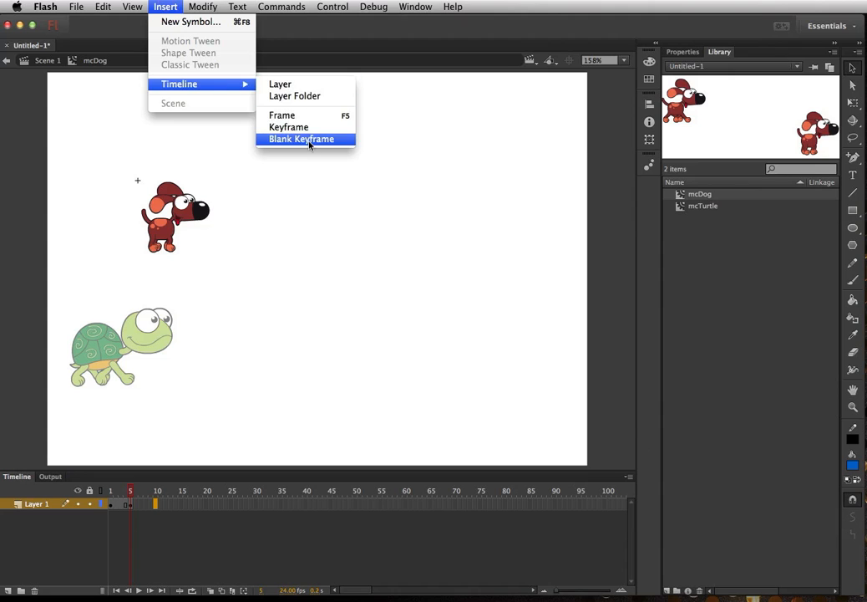
pyautogui.click(301, 139)
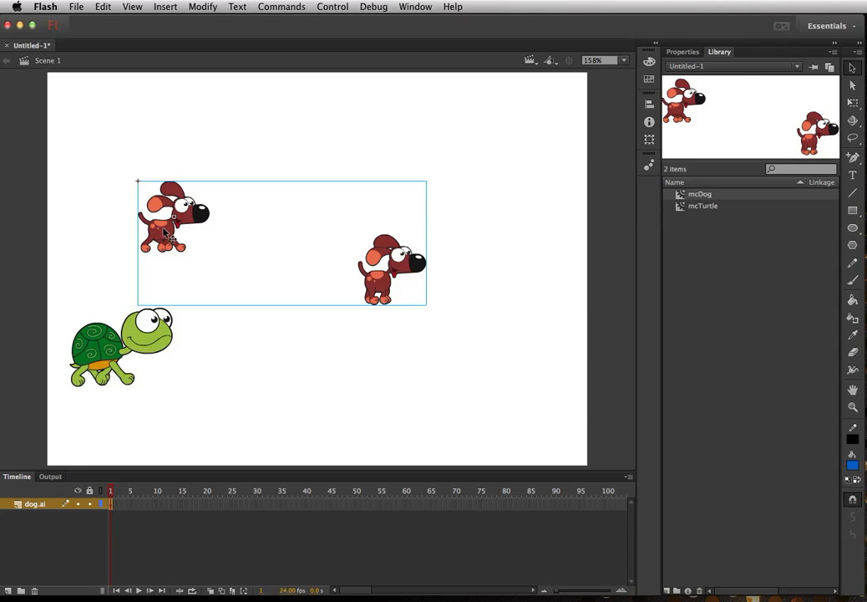
# Inside mcDog, add a keyframe at frame 15, paste a pose in place, and check the frames
pyautogui.doubleClick(173, 221)
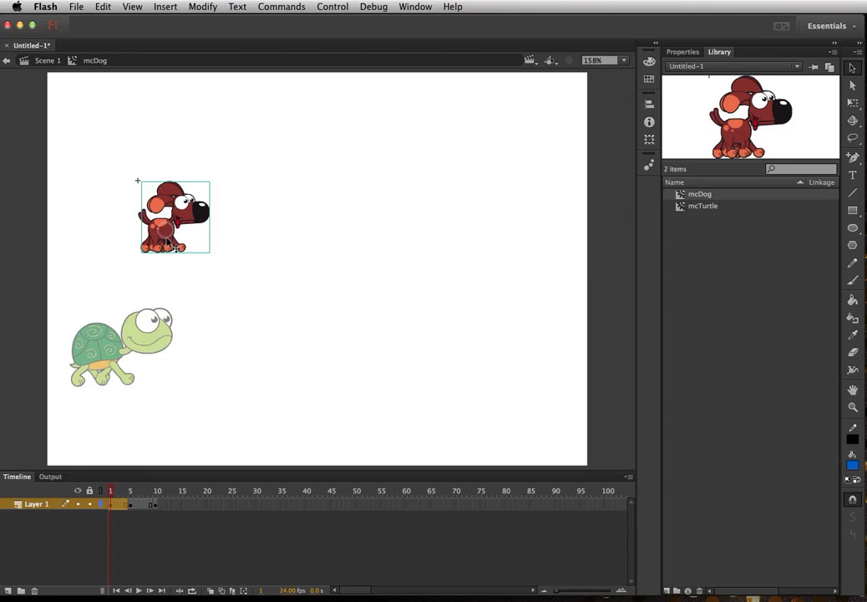
pyautogui.click(103, 7)
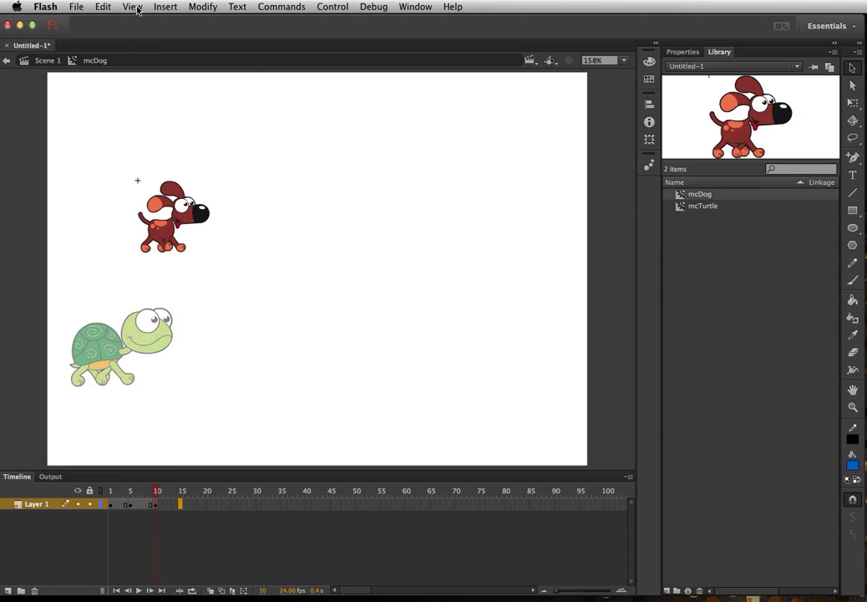
pyautogui.click(164, 7)
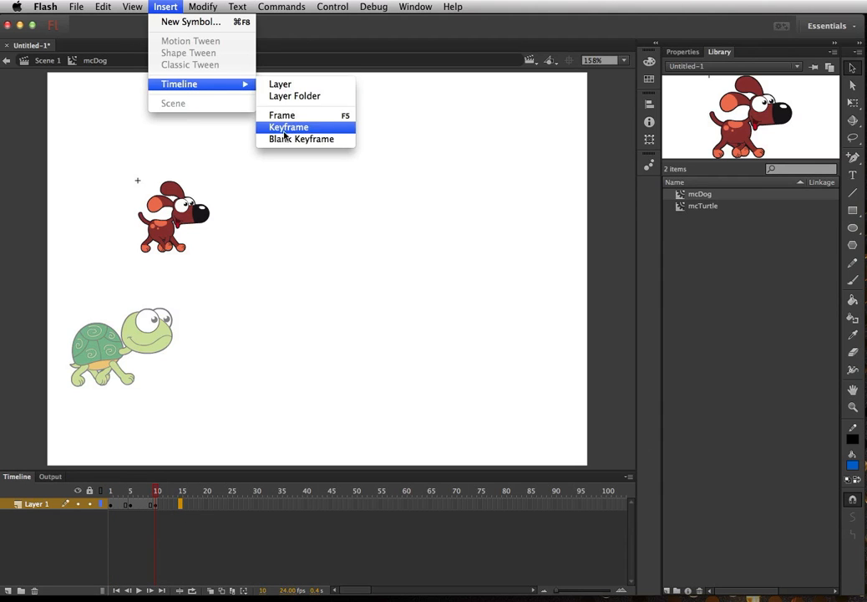
pyautogui.click(301, 139)
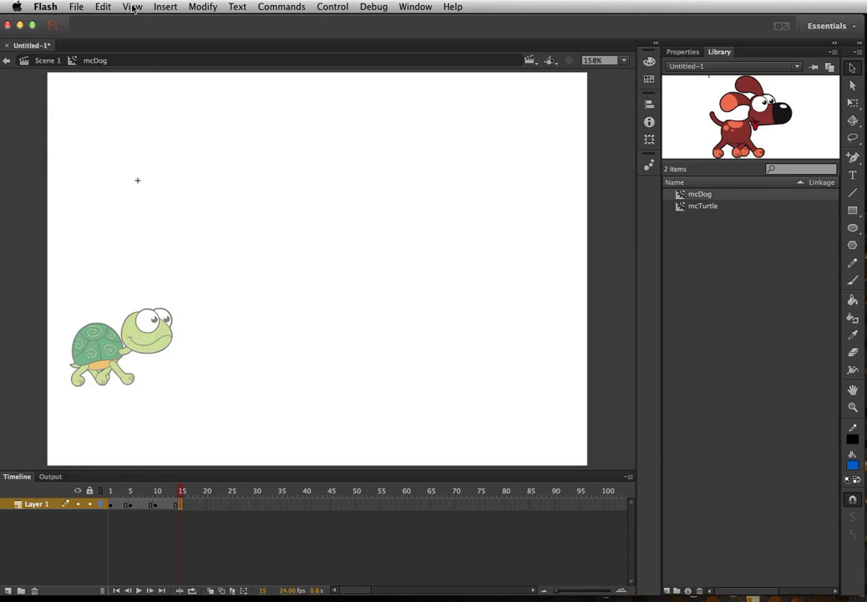
pyautogui.click(103, 7)
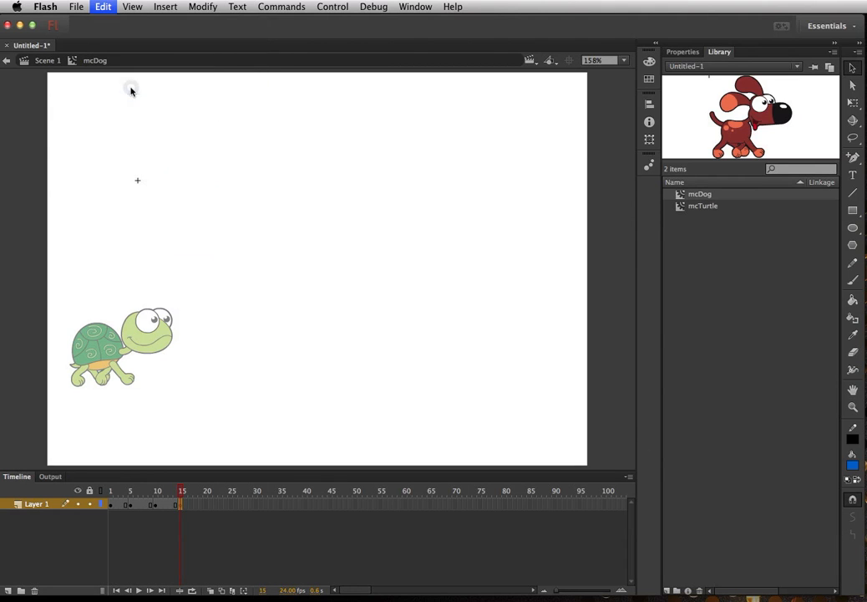
pyautogui.click(142, 491)
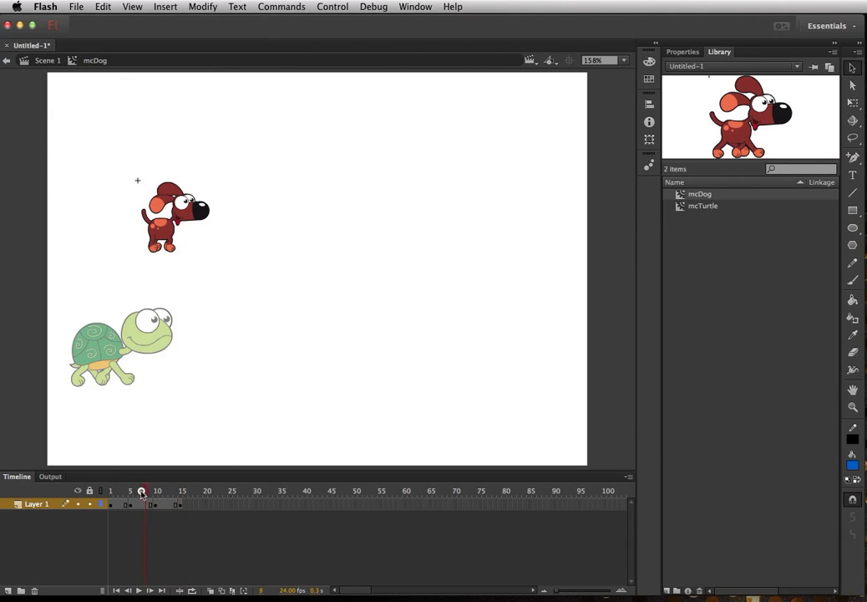
pyautogui.click(181, 492)
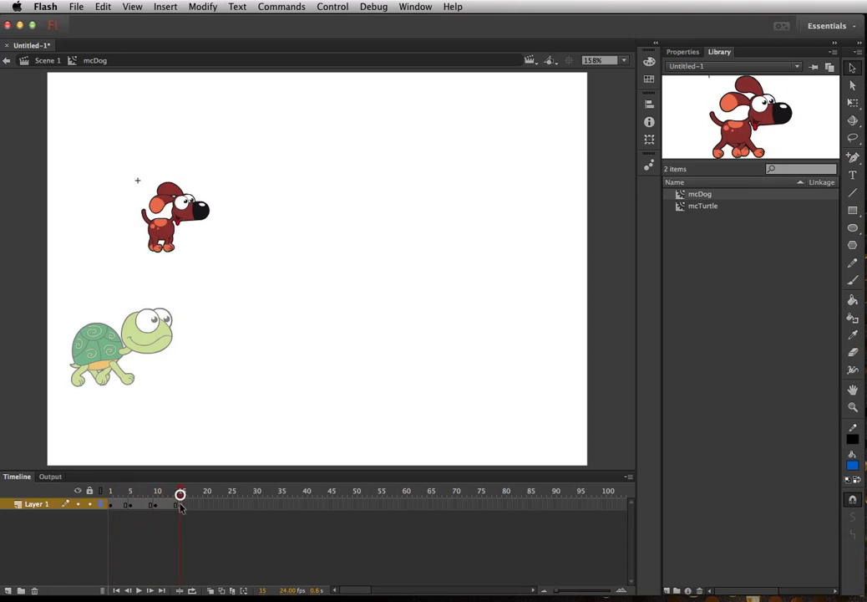
pyautogui.click(181, 493)
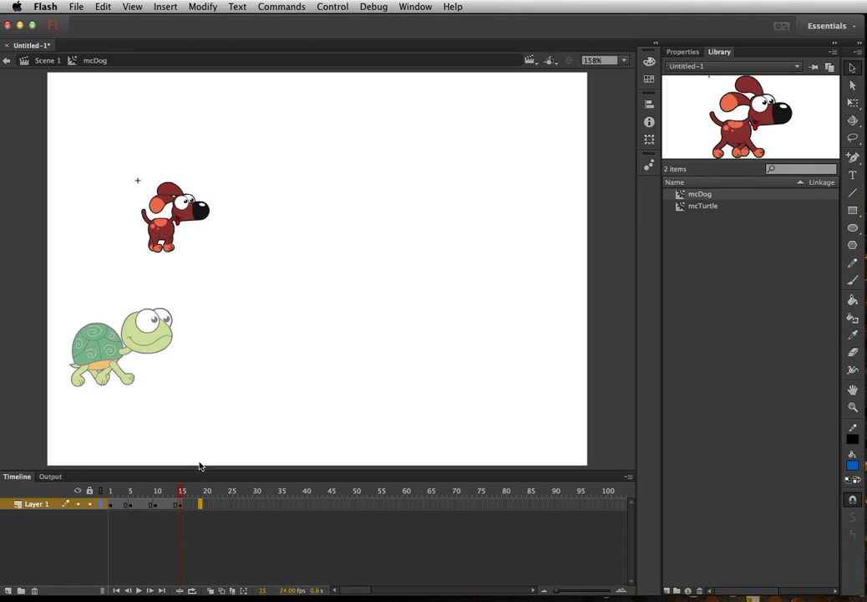
# Test-play the dog and turtle, close the preview, inspect the turtle, and return to Scene 1
pyautogui.click(165, 7)
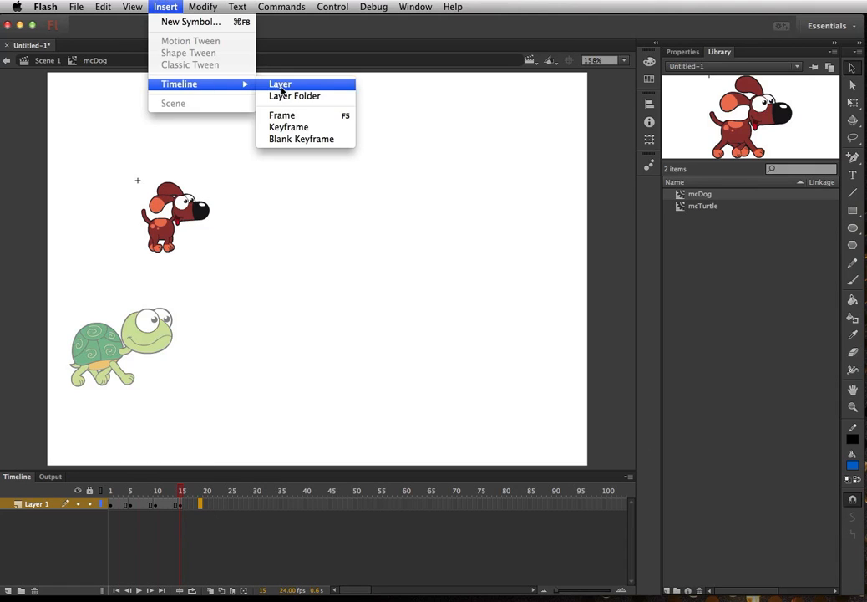
pyautogui.click(288, 126)
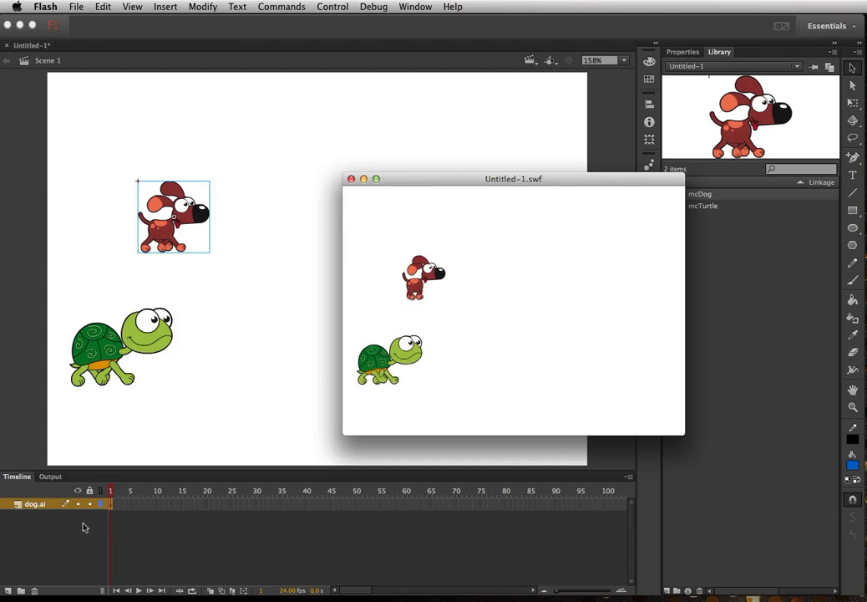
pyautogui.moveTo(395, 304)
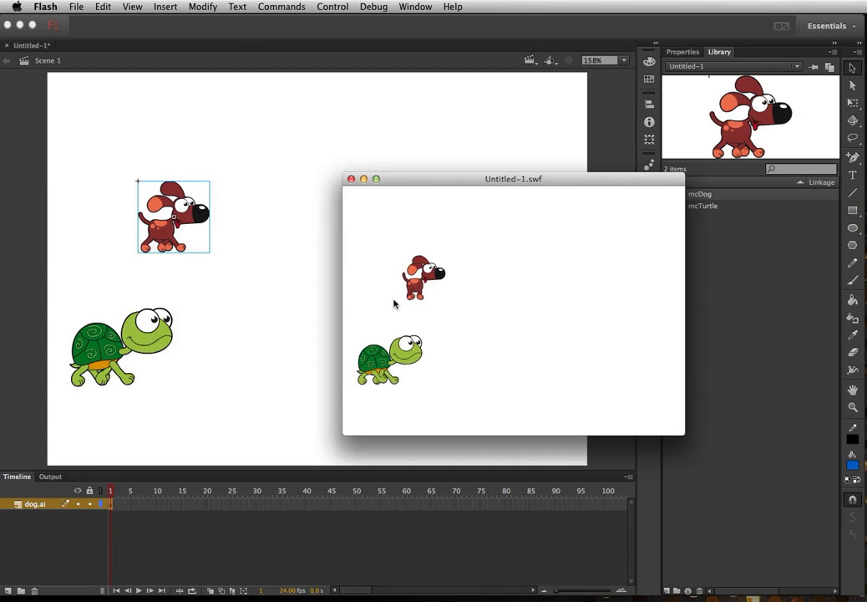
pyautogui.click(351, 178)
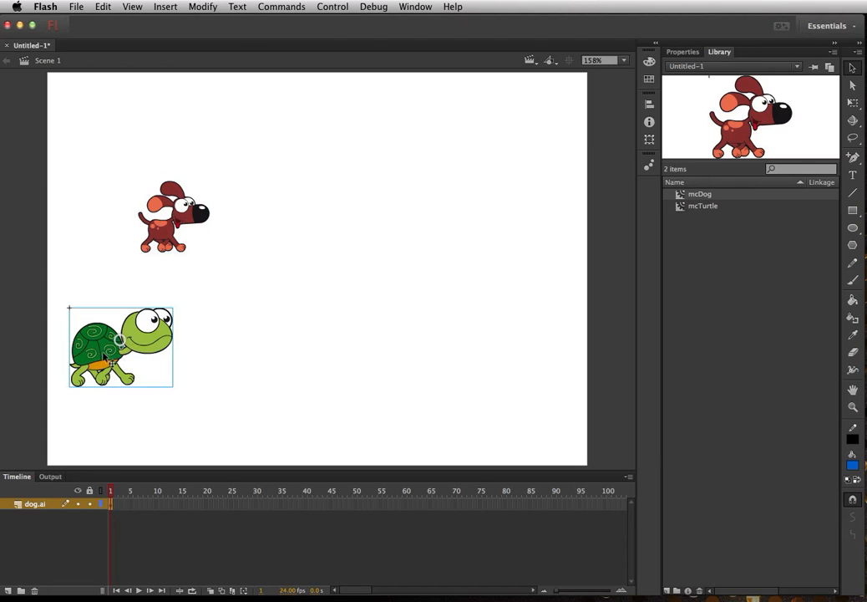
pyautogui.doubleClick(120, 347)
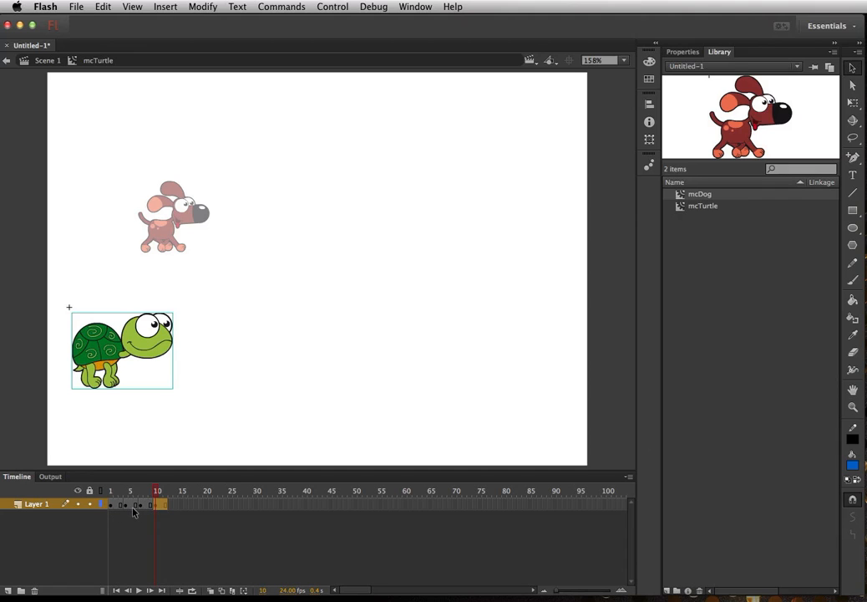
pyautogui.moveTo(163, 186)
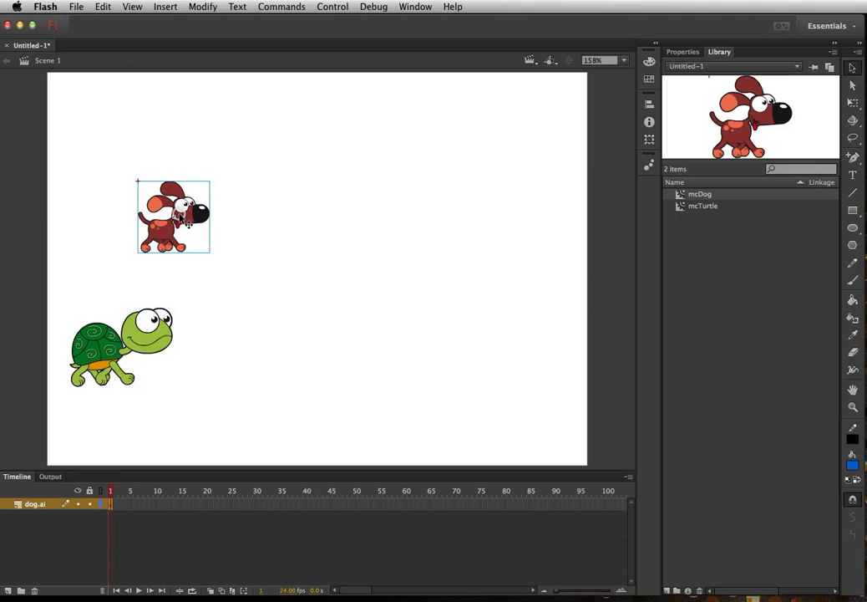
pyautogui.doubleClick(173, 216)
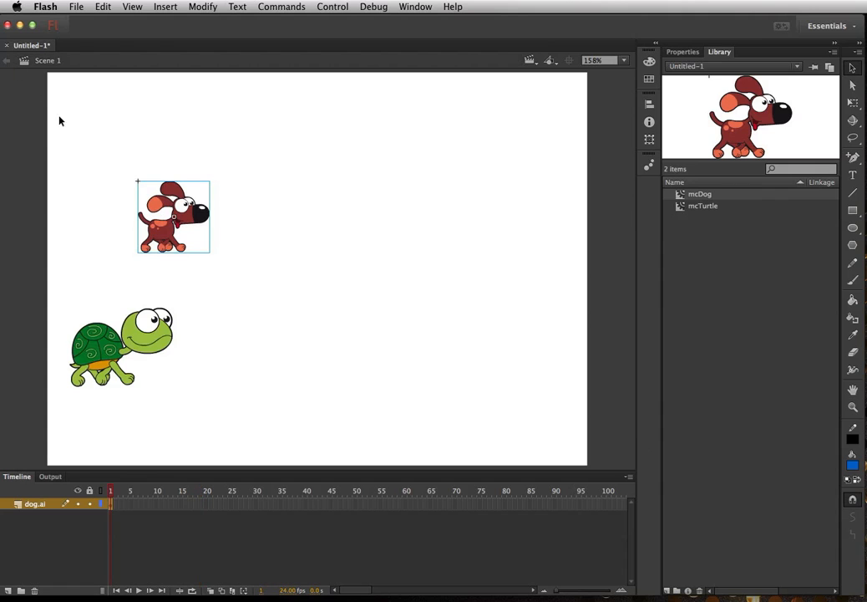
# Tween the dog from off the left edge to the right over 85 frames, then add a turtle tween
pyautogui.moveTo(173, 215); pyautogui.dragTo(138, 215)
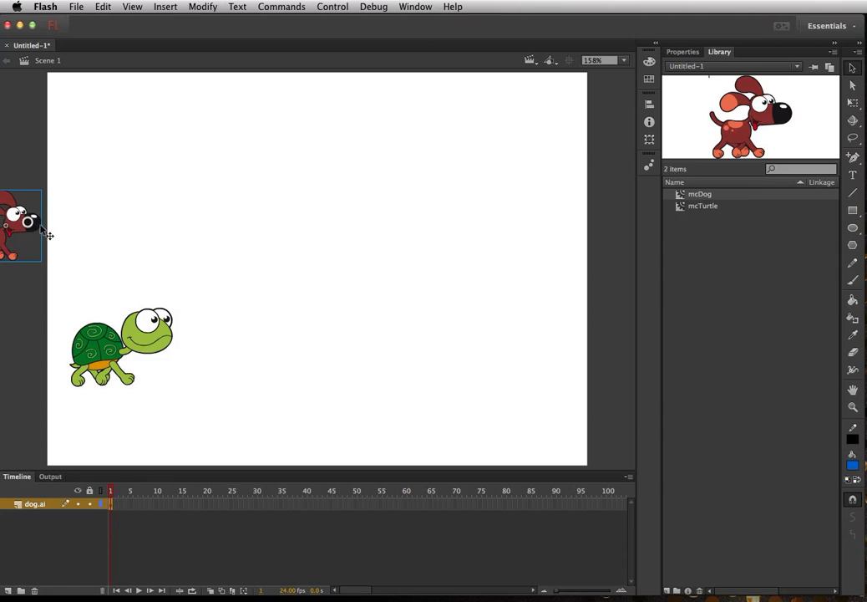
pyautogui.click(165, 7)
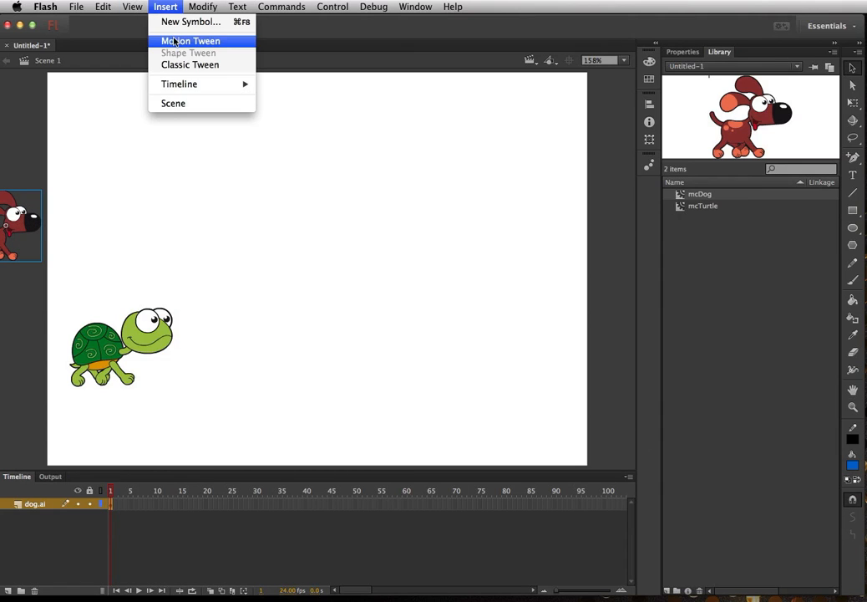
pyautogui.click(190, 41)
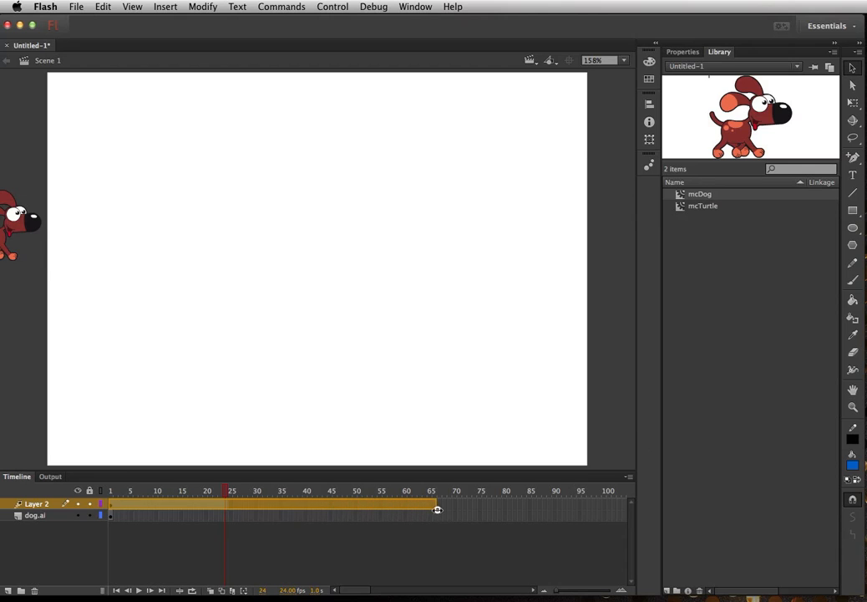
pyautogui.moveTo(437, 510); pyautogui.dragTo(528, 510)
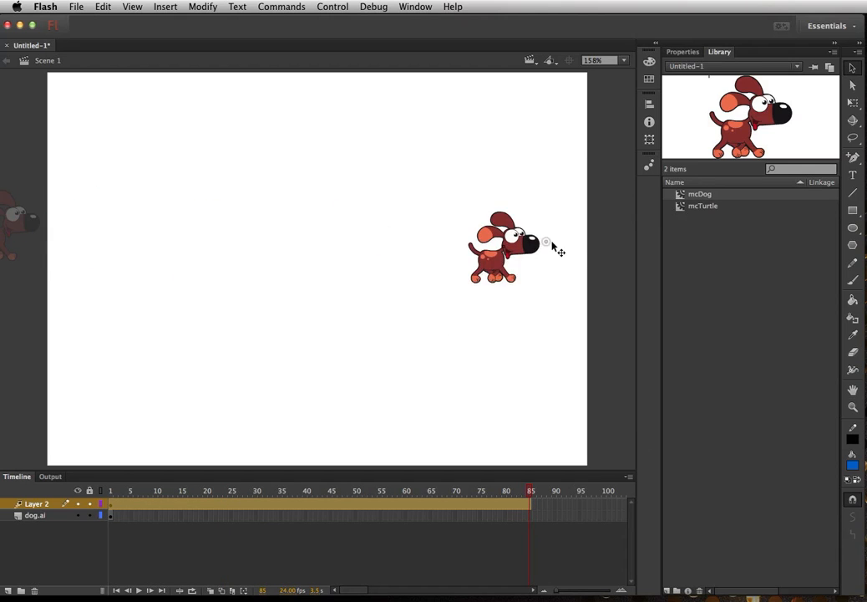
pyautogui.moveTo(501, 246); pyautogui.dragTo(618, 213)
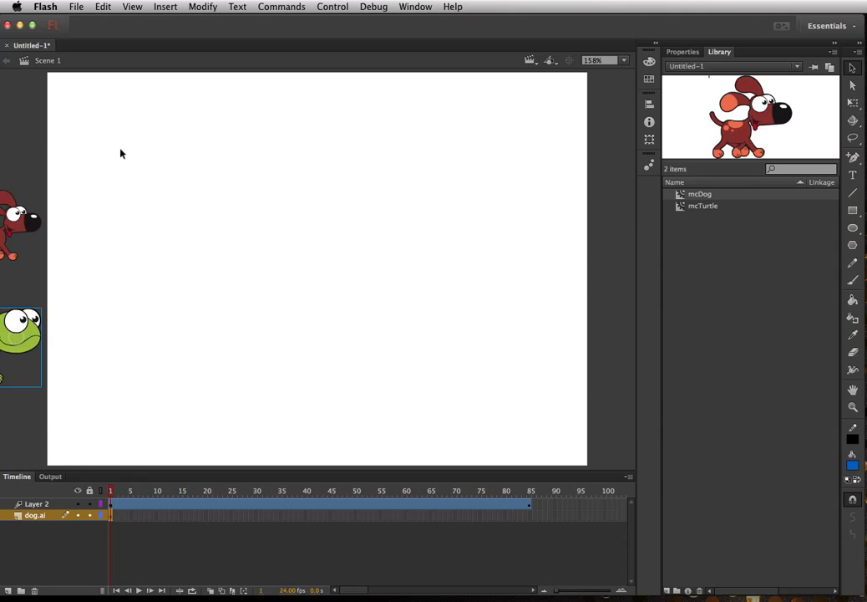
pyautogui.click(165, 7)
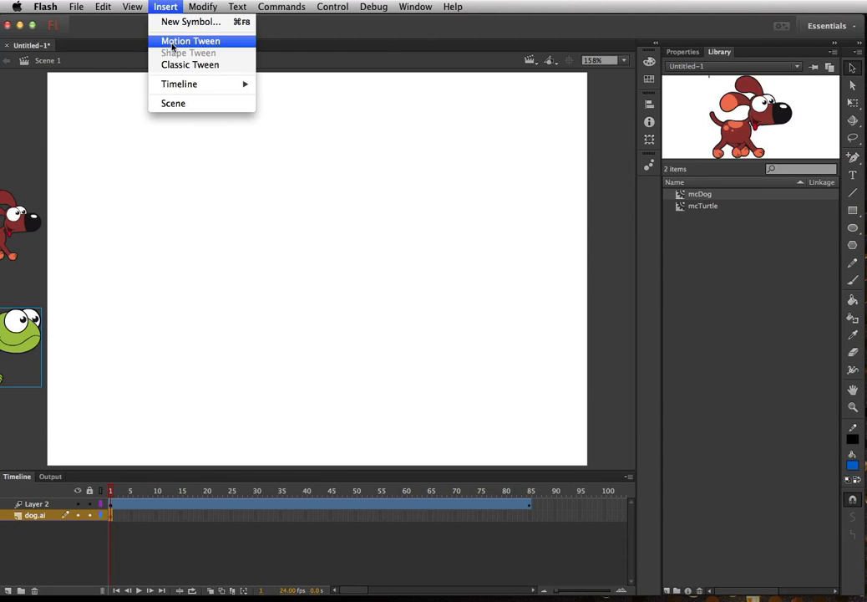
pyautogui.click(190, 40)
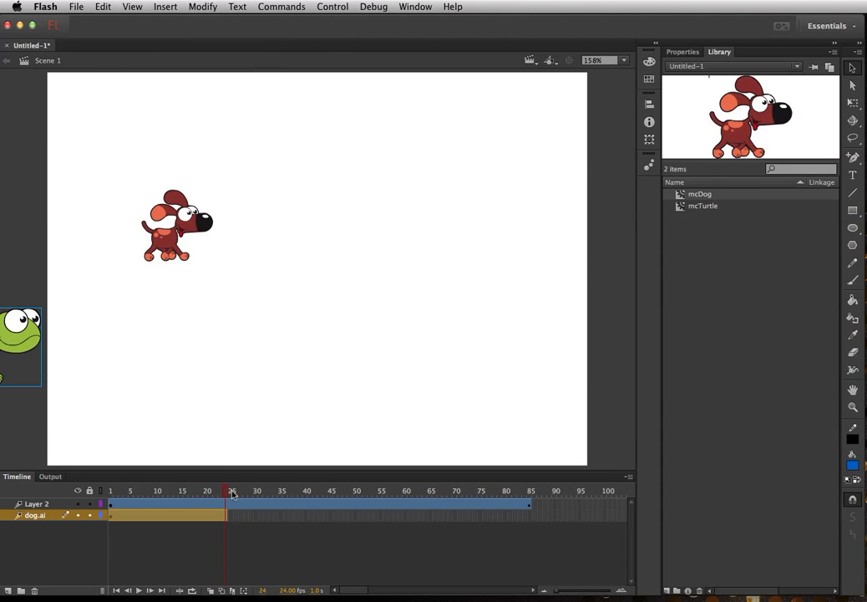